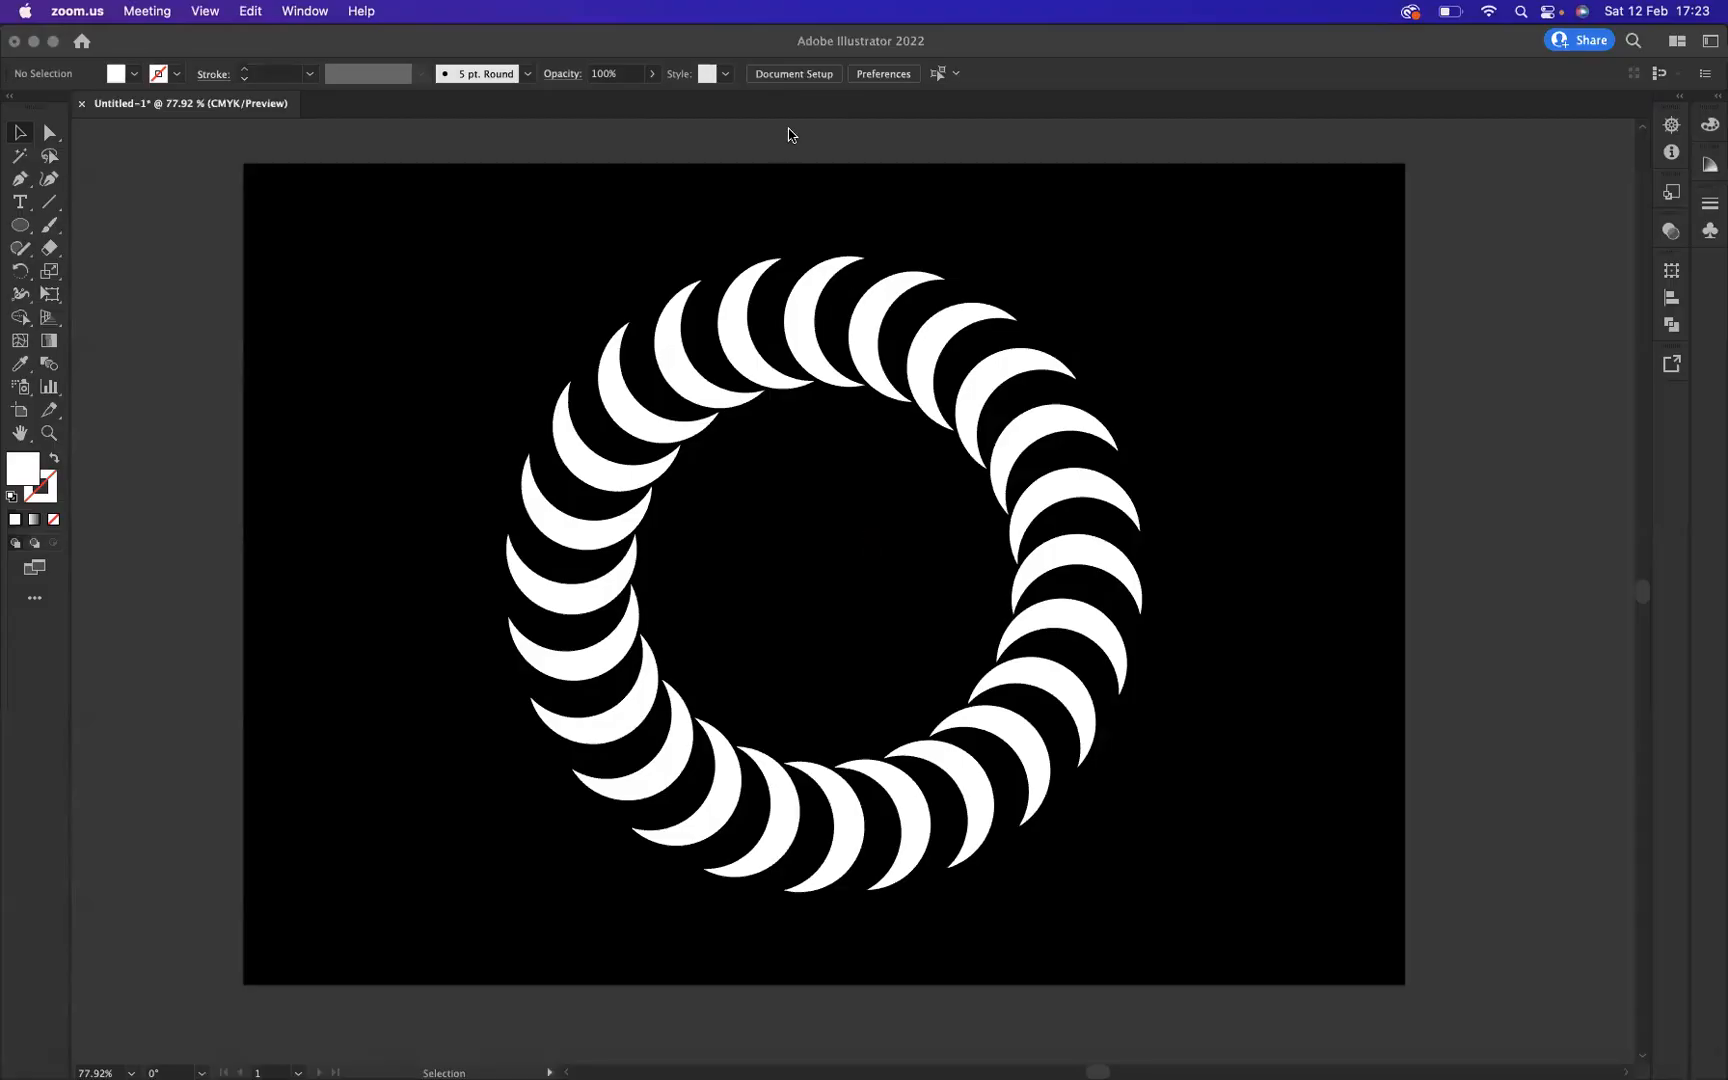
pyautogui.moveTo(1320, 432)
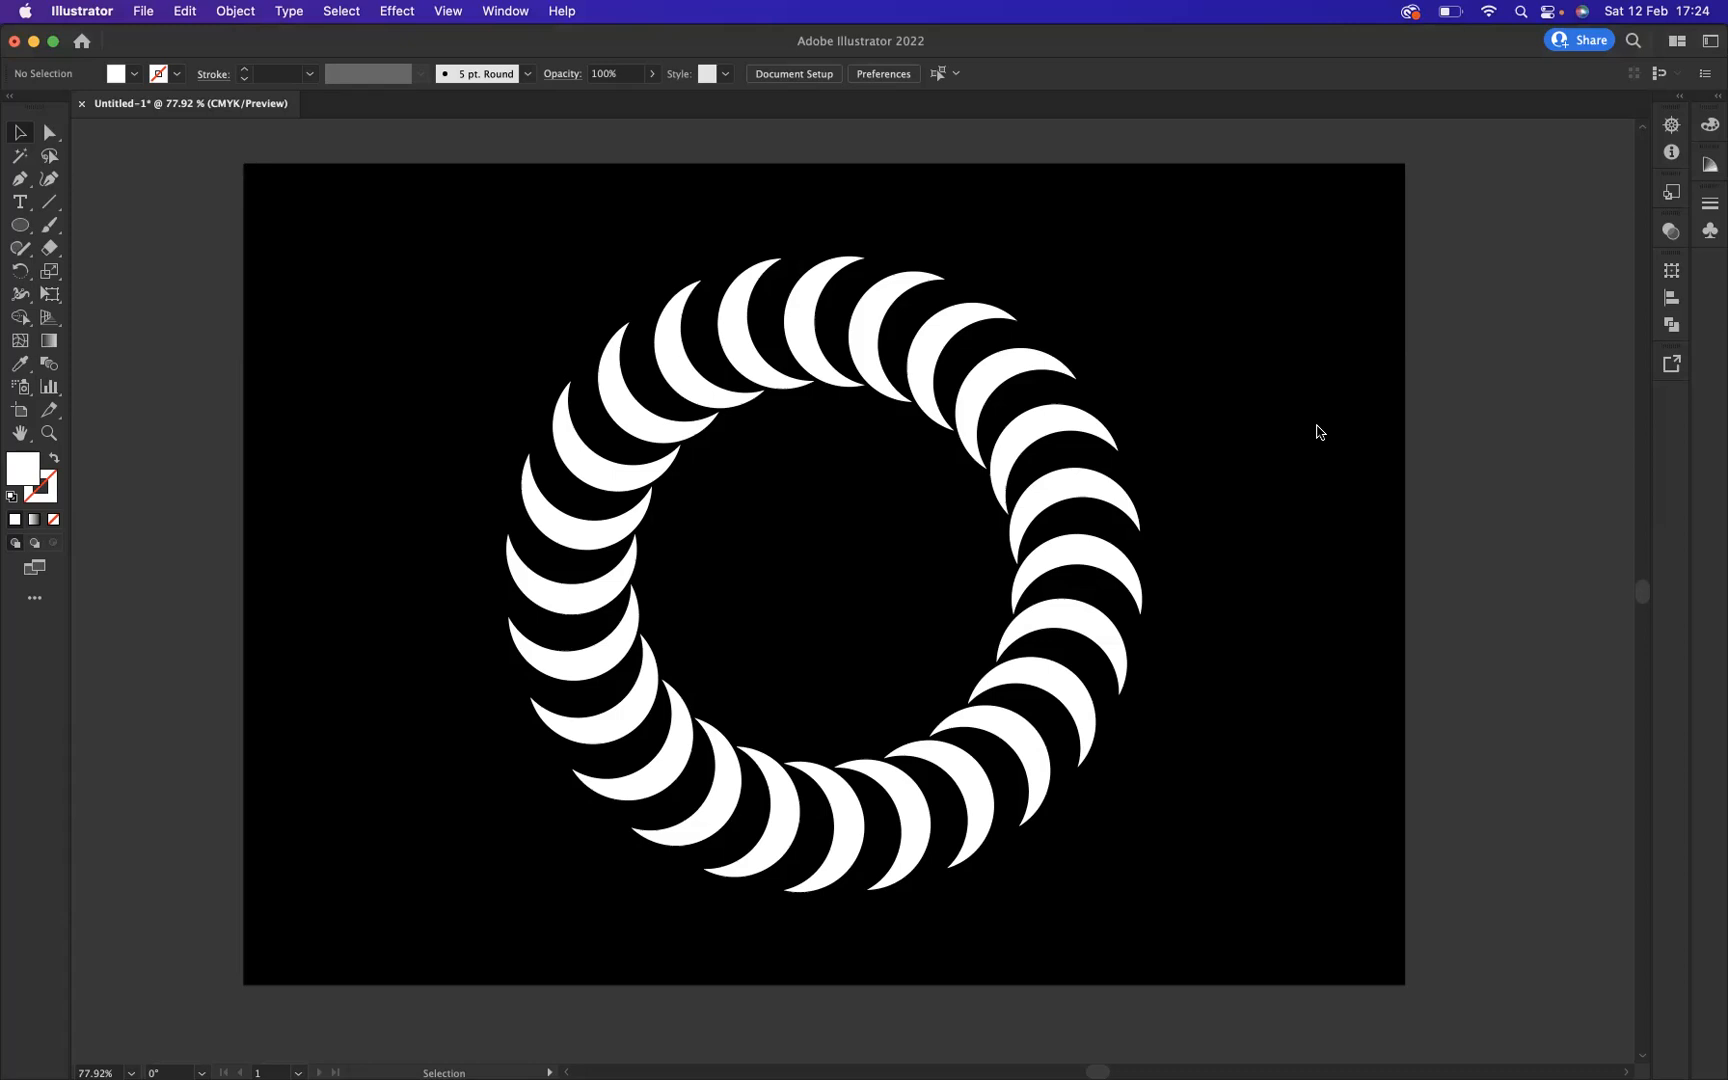
pyautogui.moveTo(428, 267)
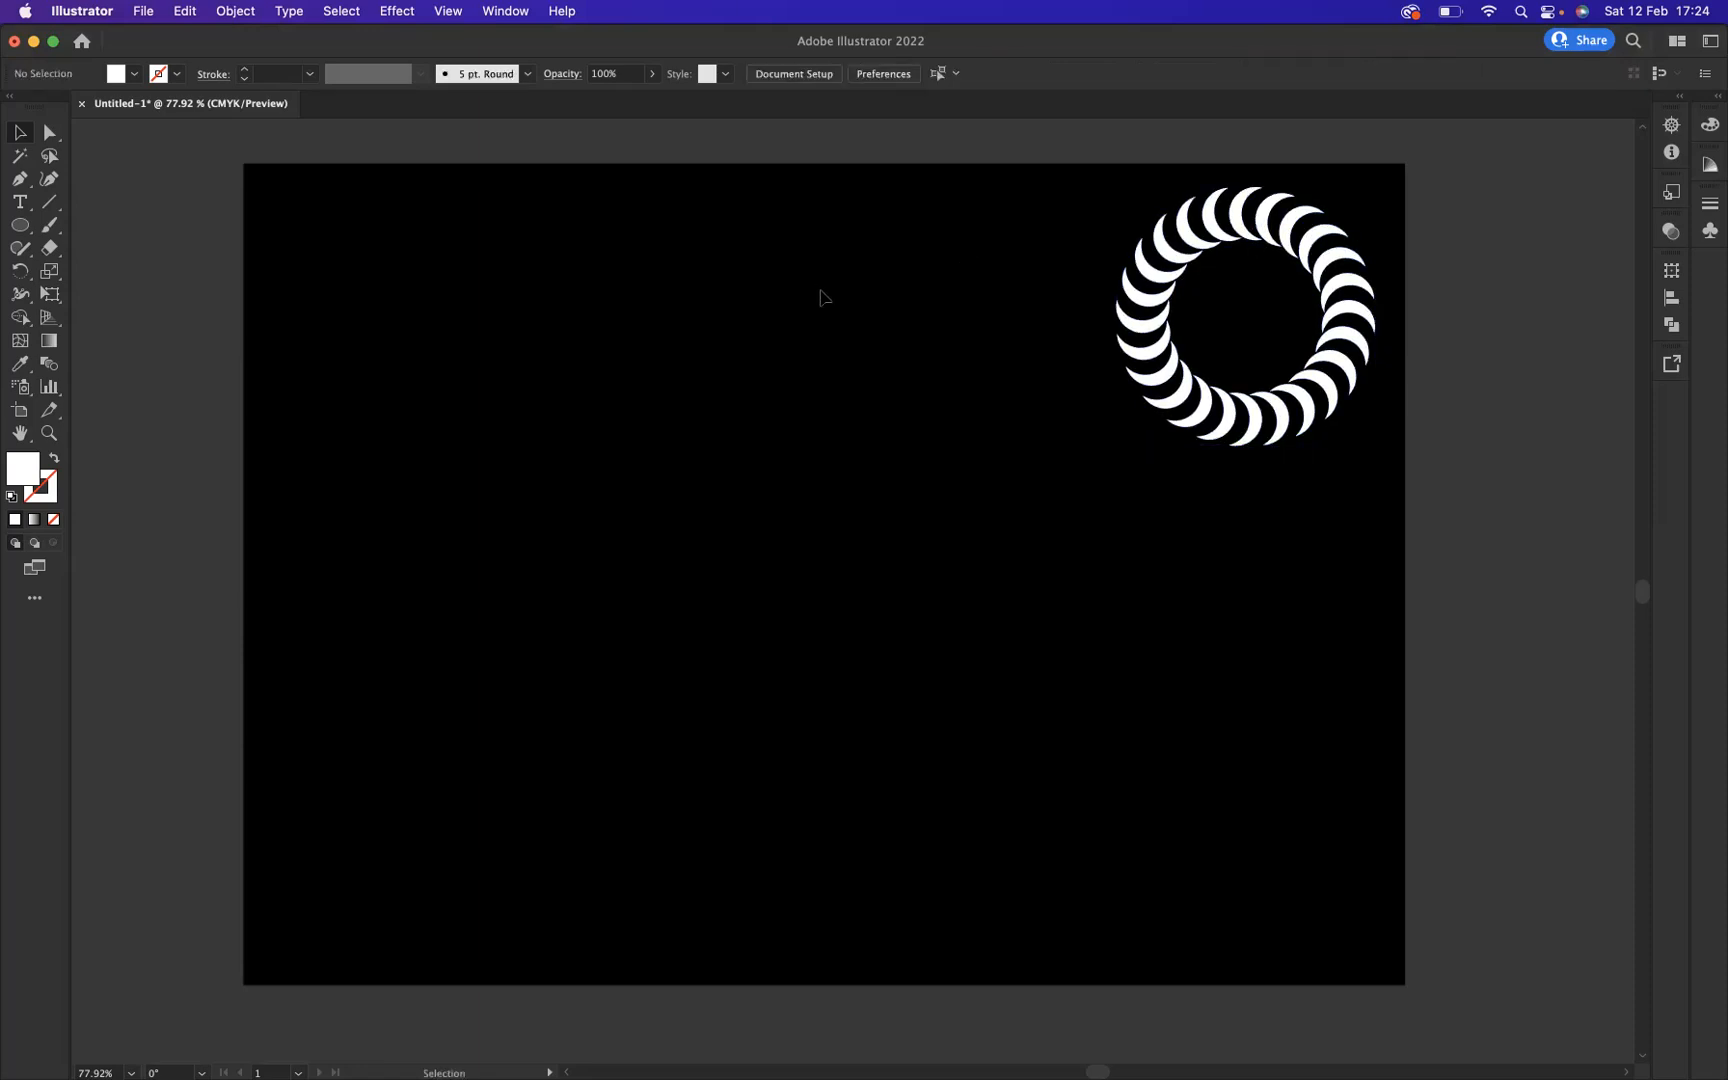
pyautogui.moveTo(20, 226)
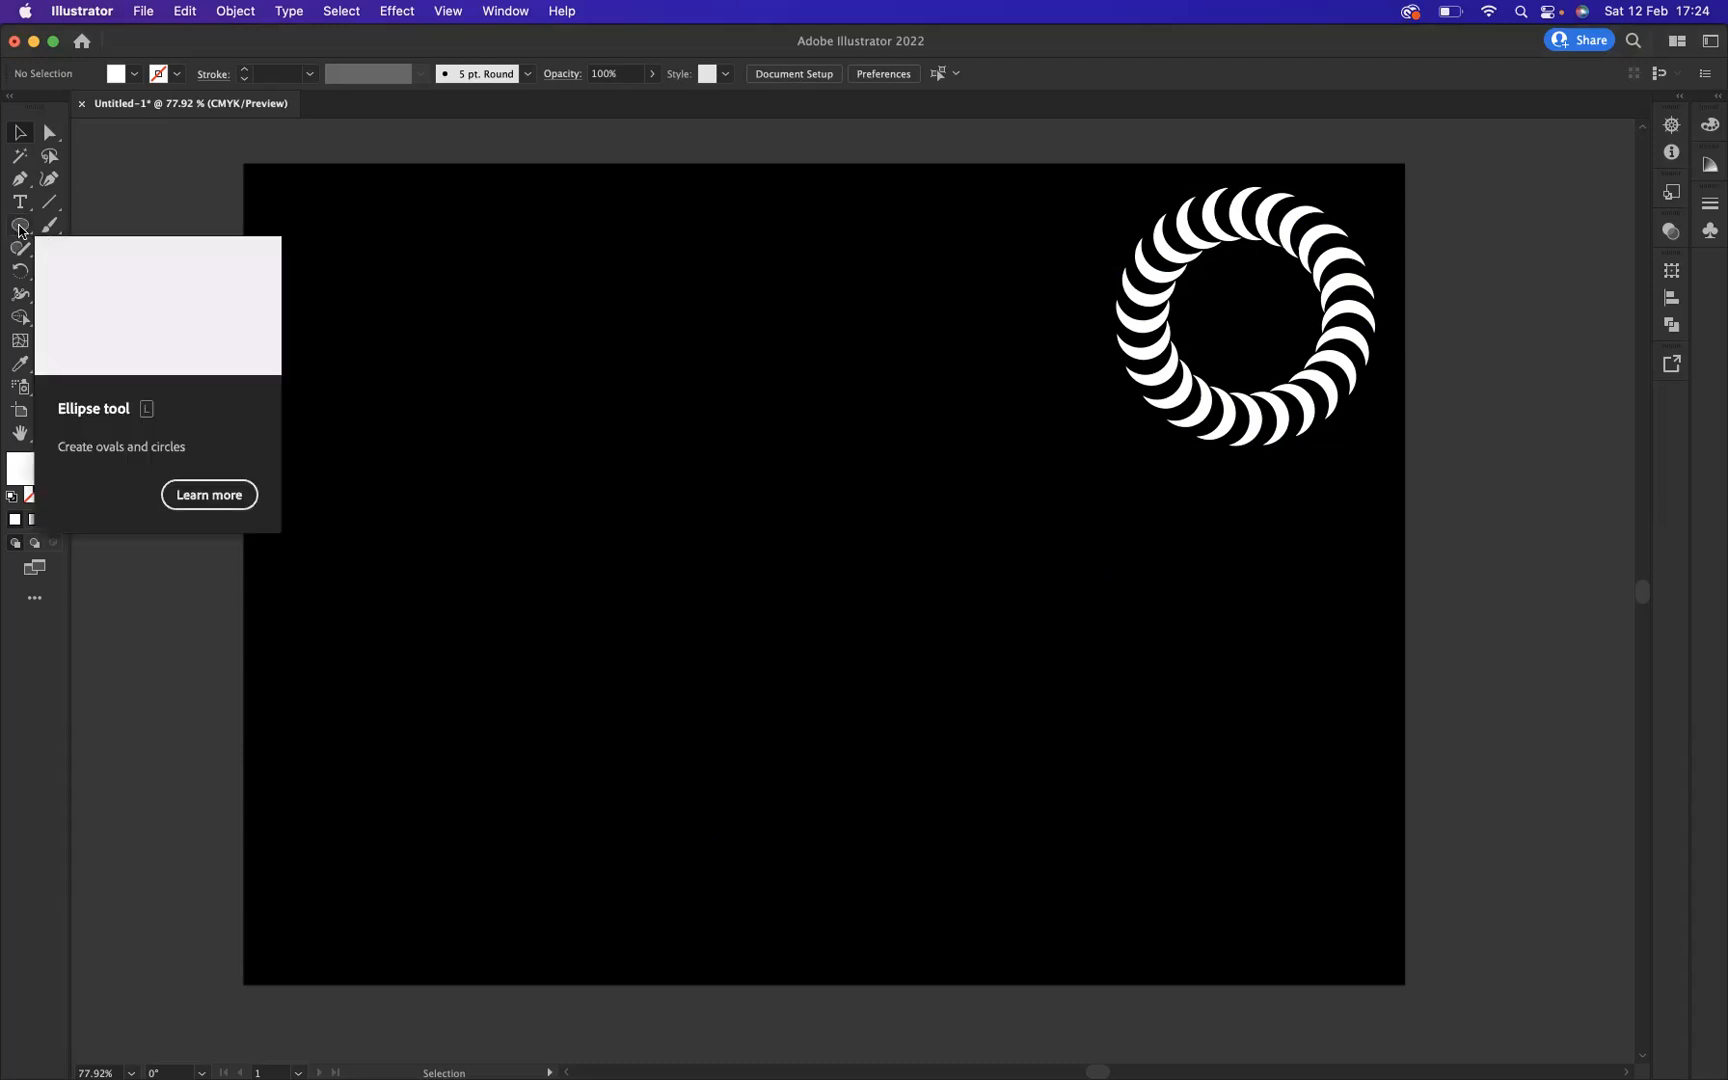
# Switch to the Ellipse tool to draw the white circle
pyautogui.click(19, 225)
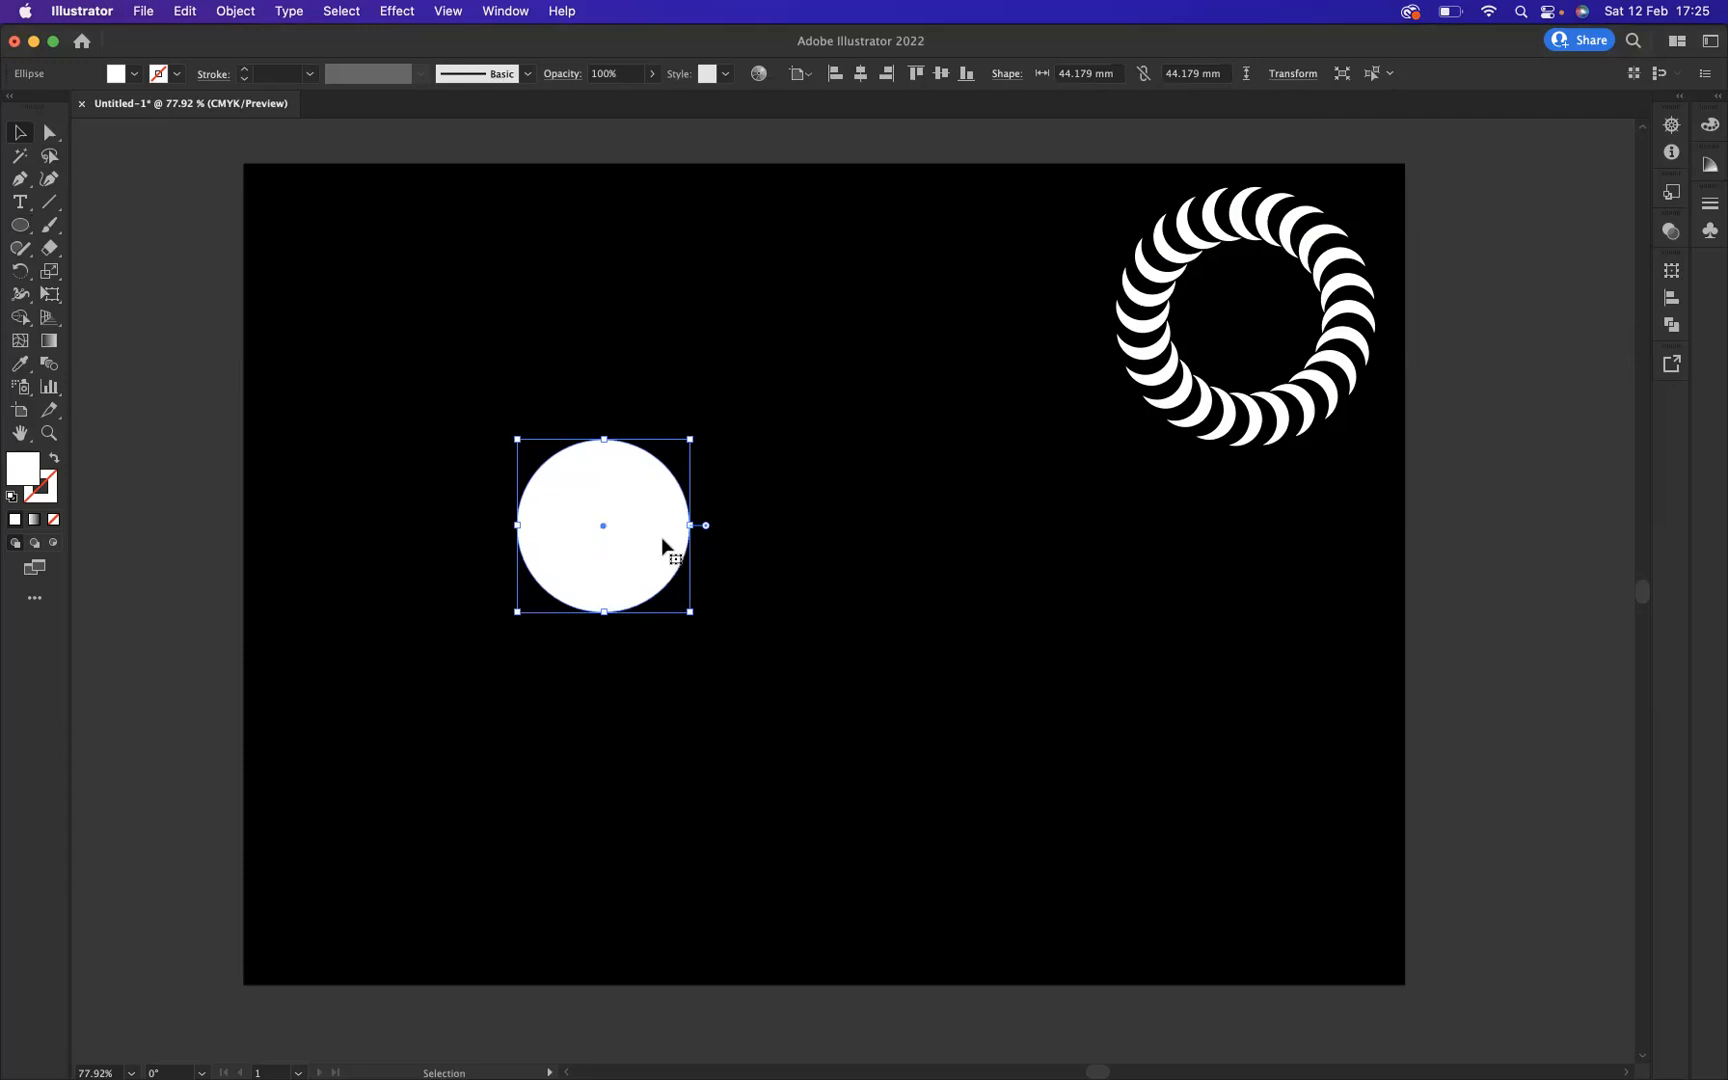
pyautogui.moveTo(604, 536)
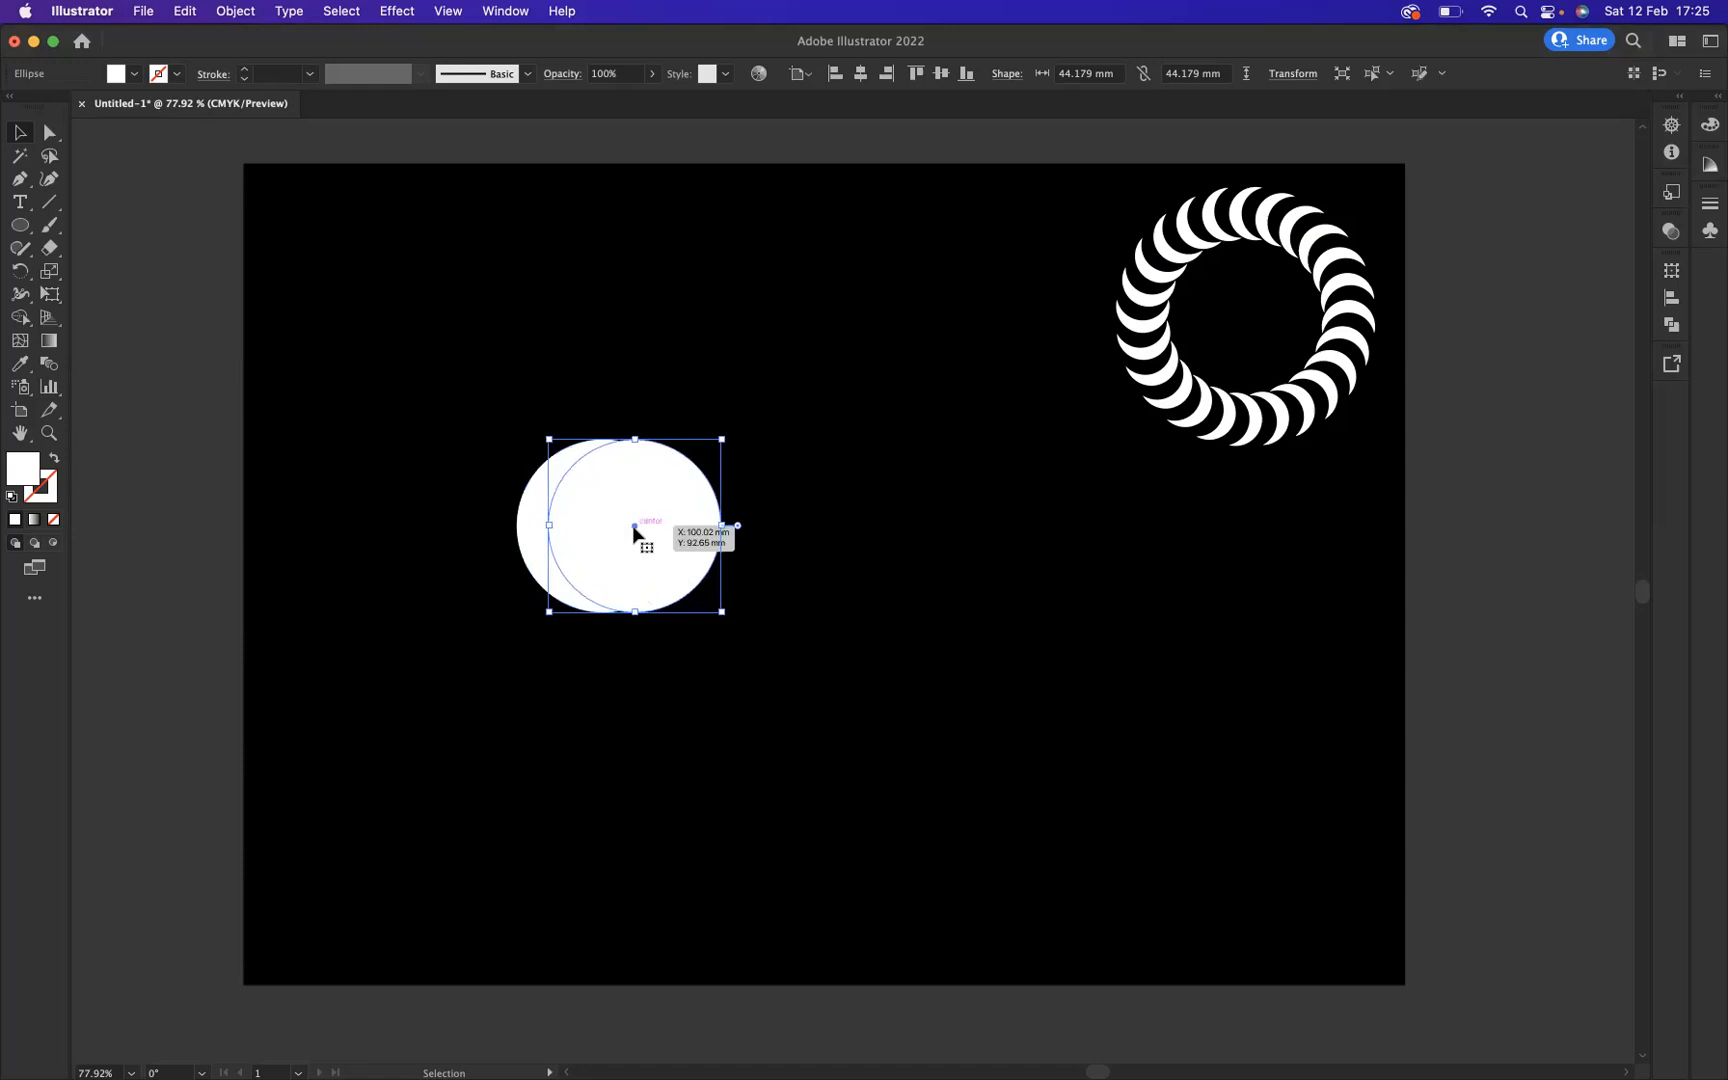
pyautogui.moveTo(496, 388)
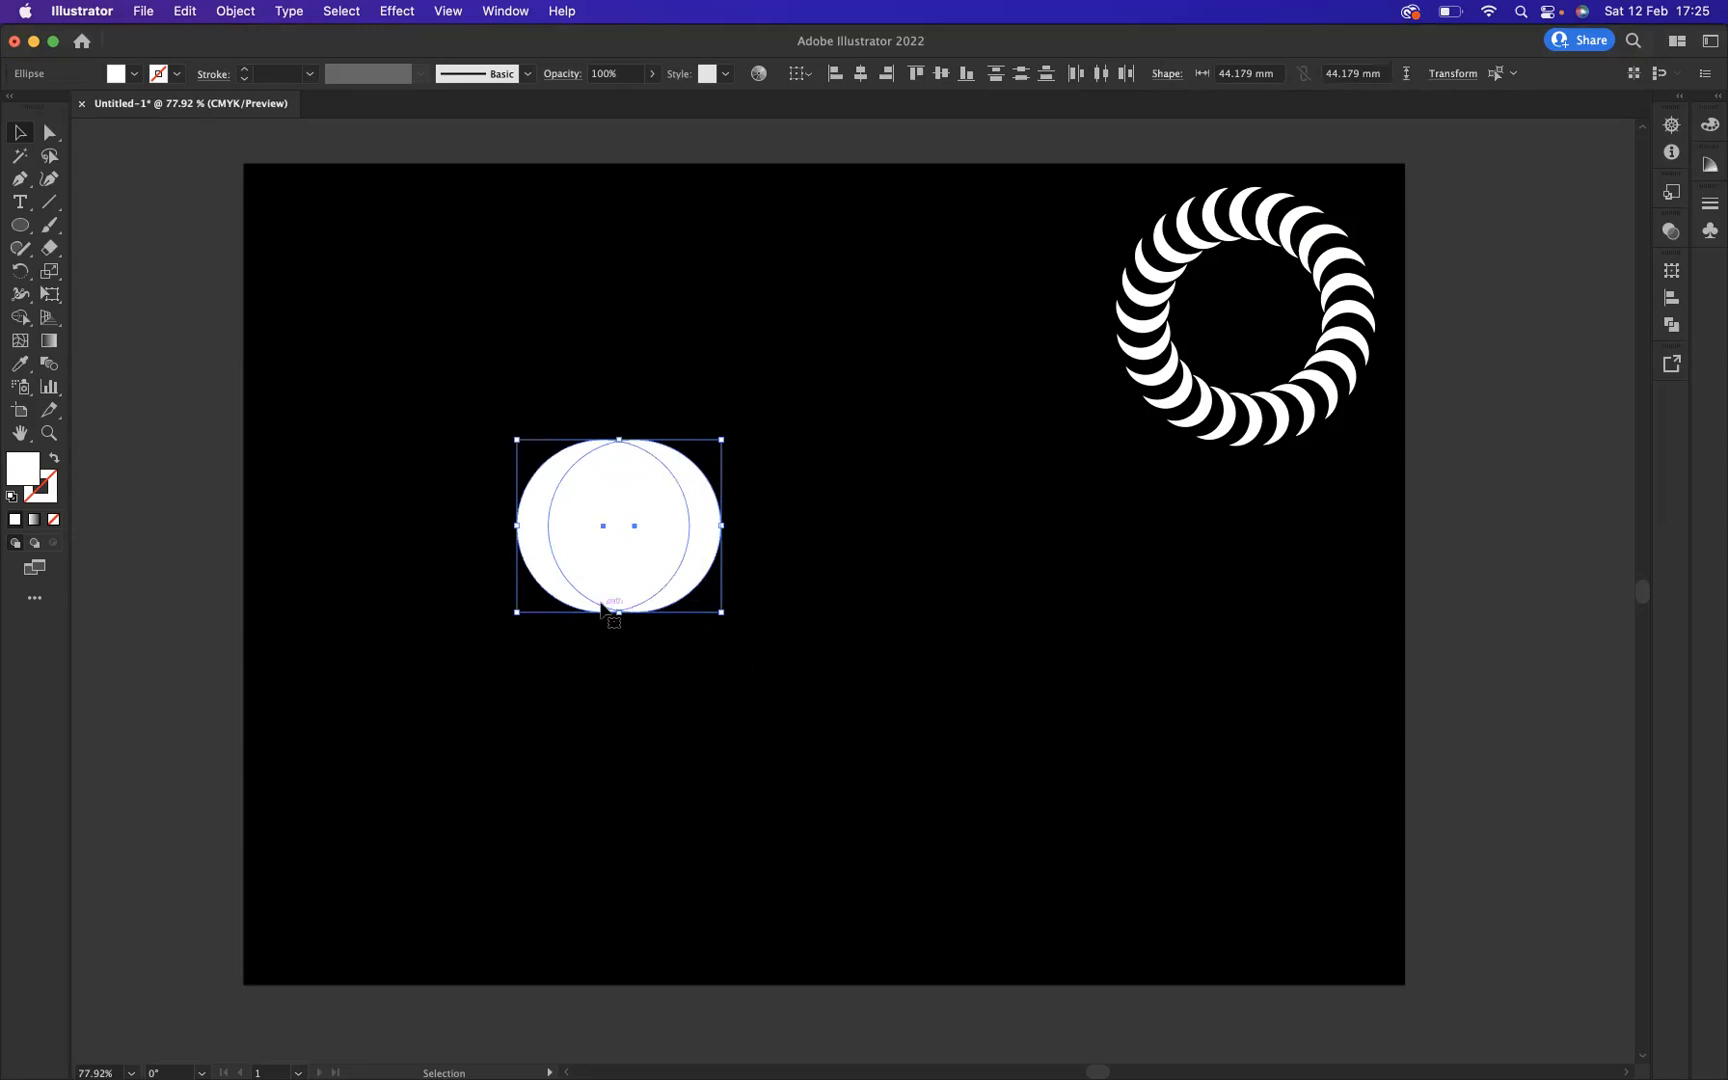
pyautogui.moveTo(543, 549)
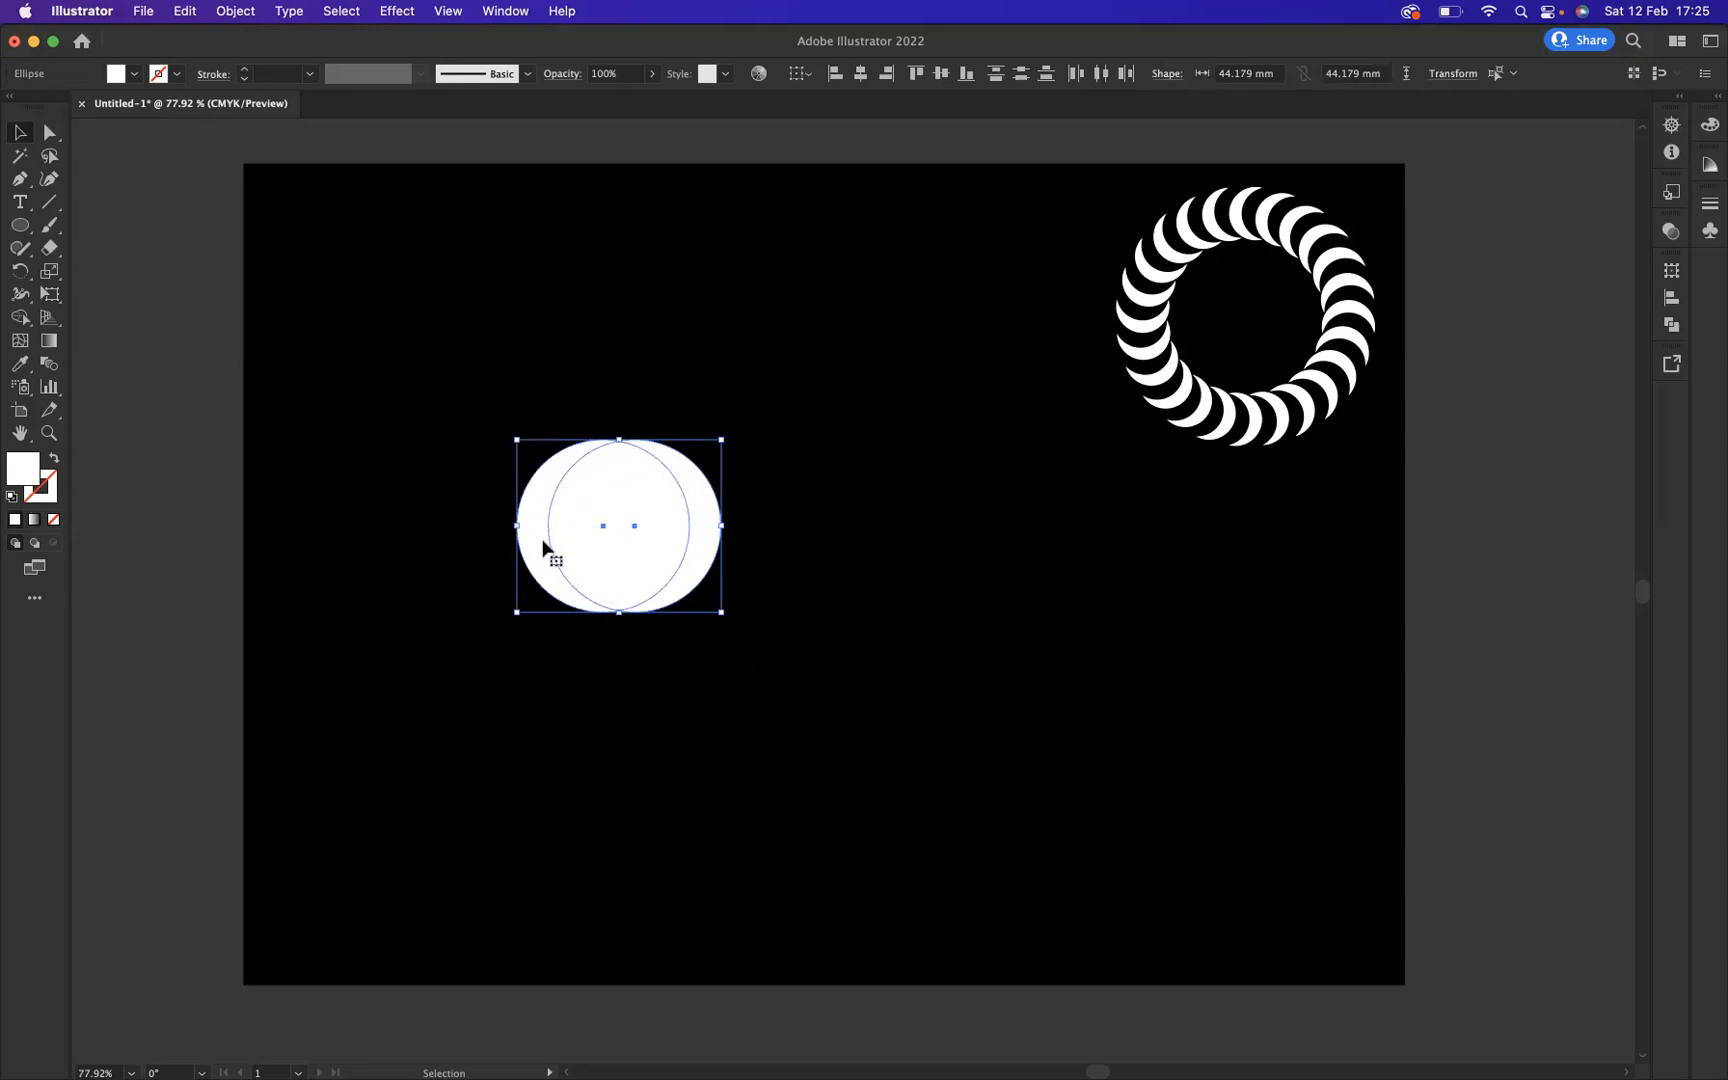
pyautogui.moveTo(706, 516)
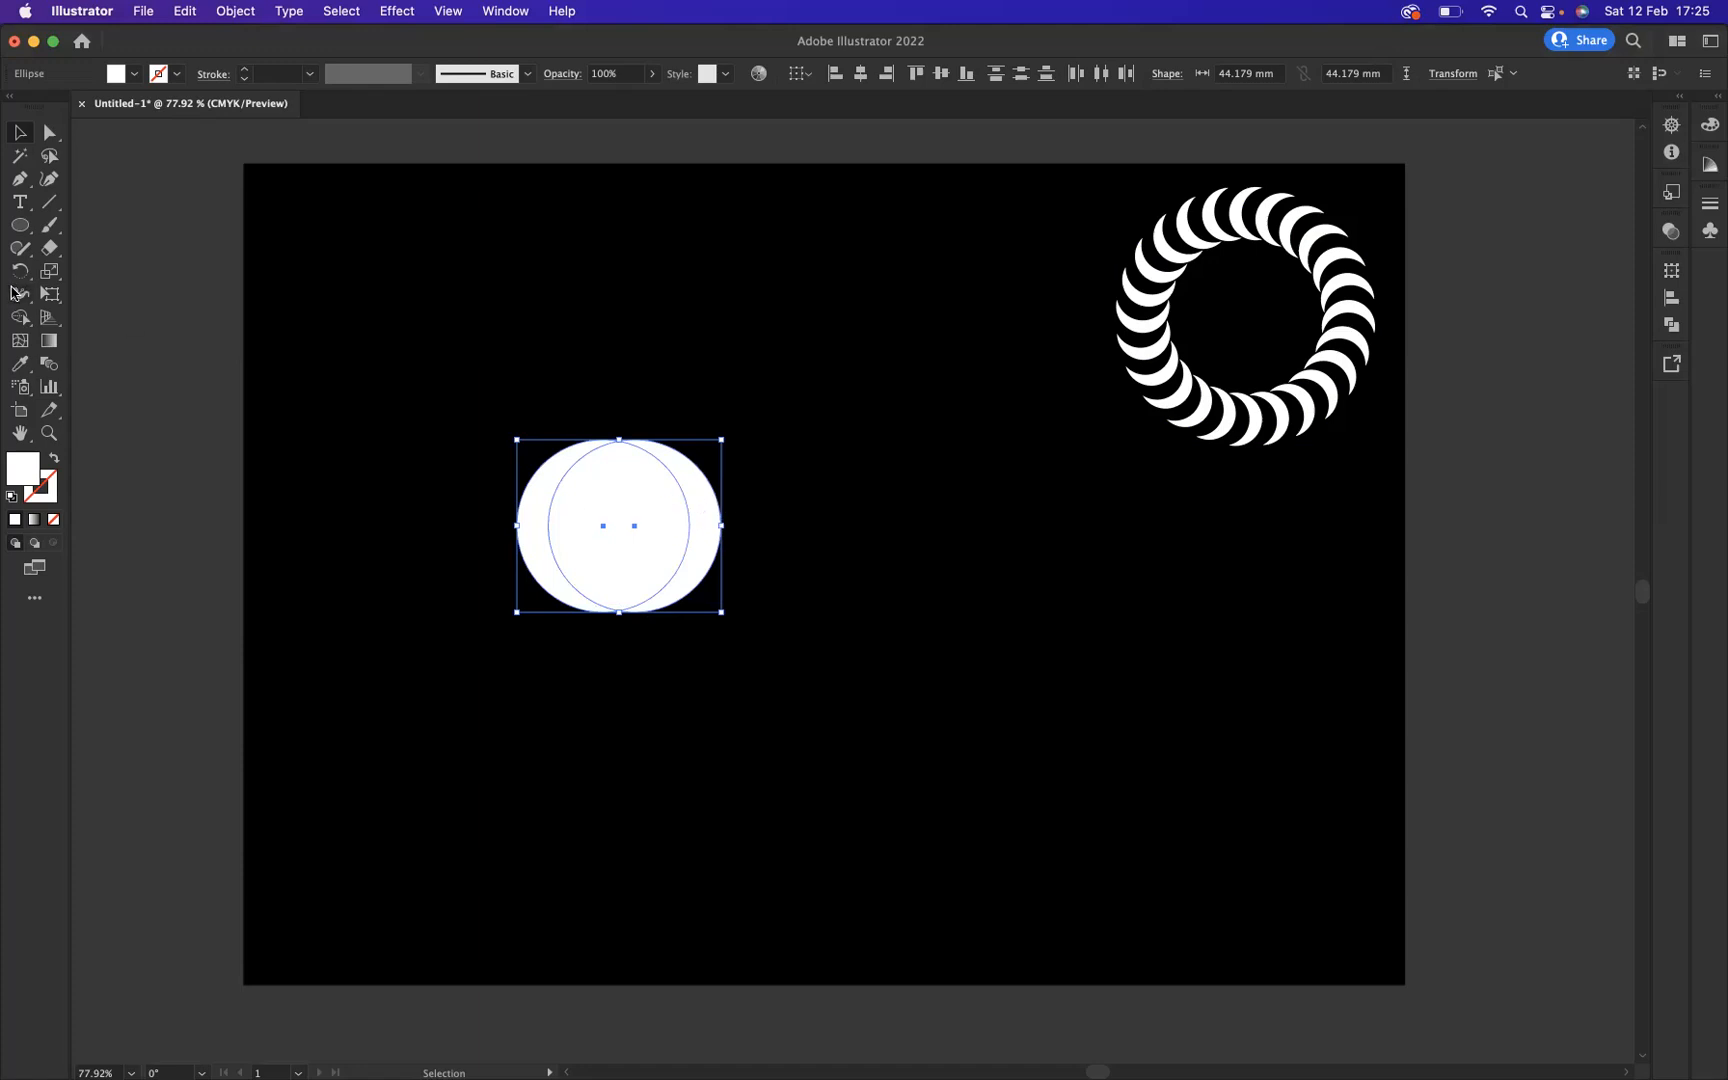
pyautogui.moveTo(20, 316)
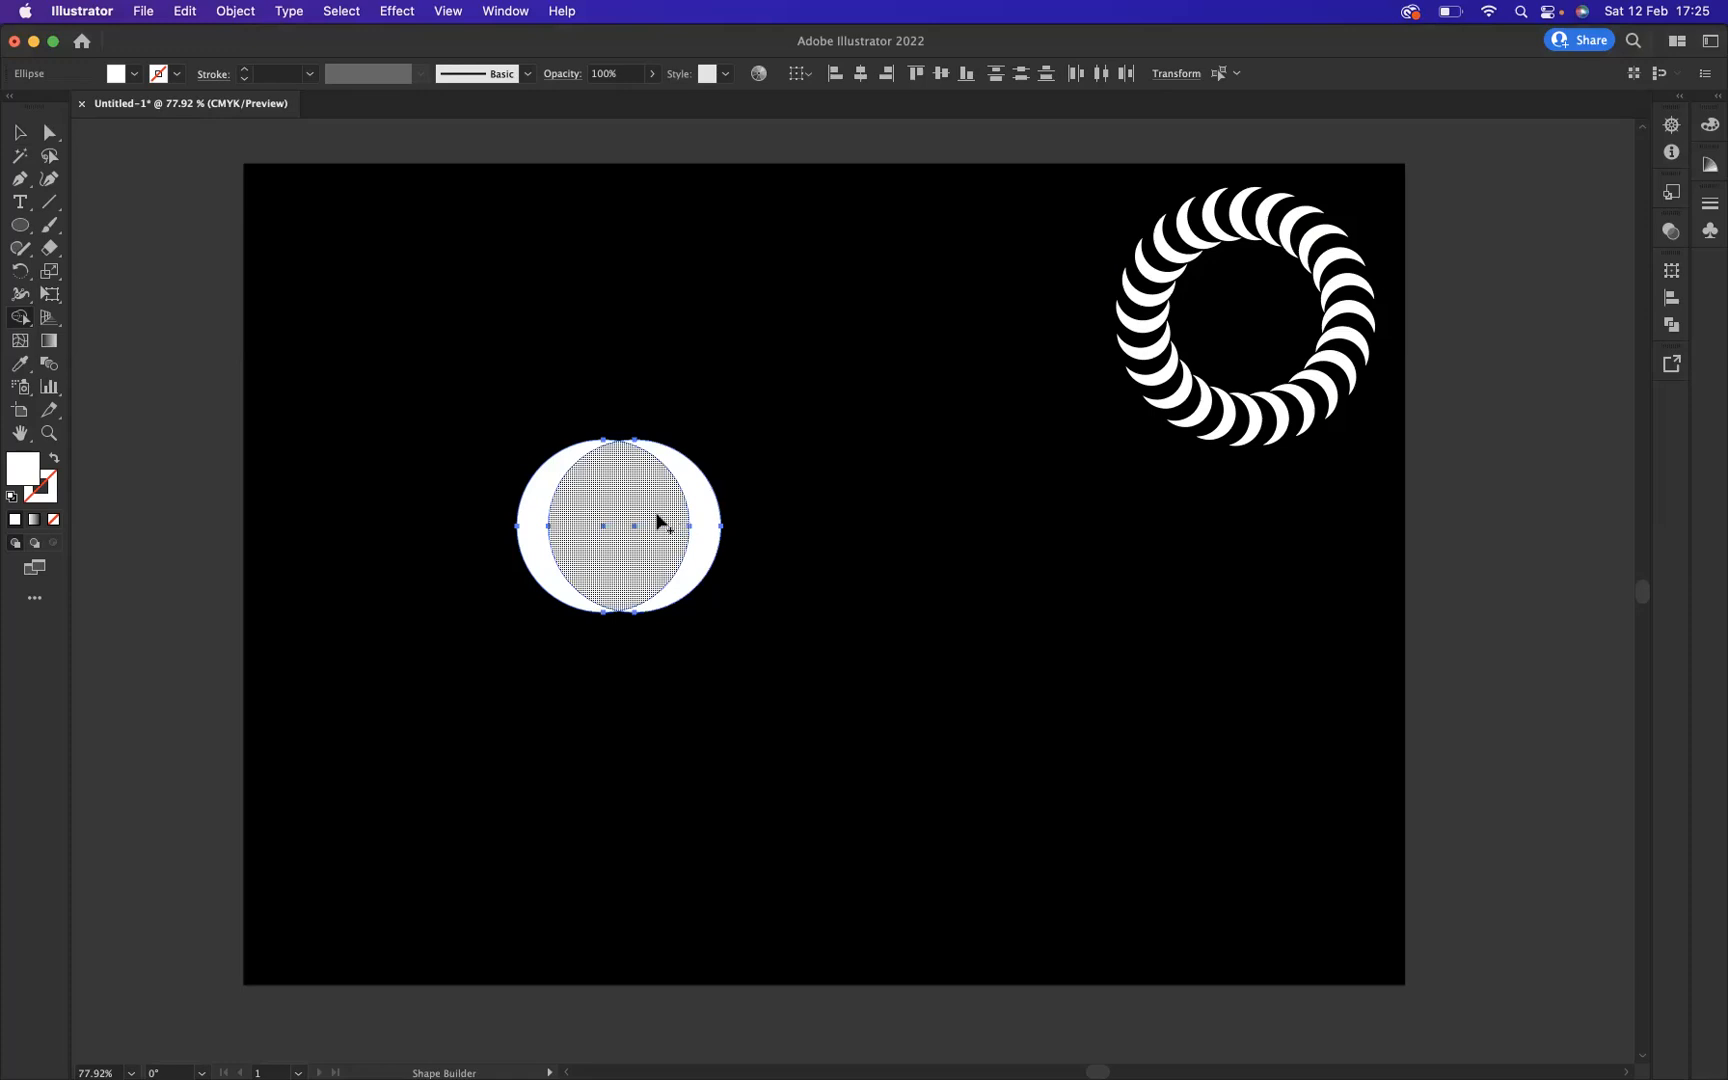
pyautogui.moveTo(654, 516)
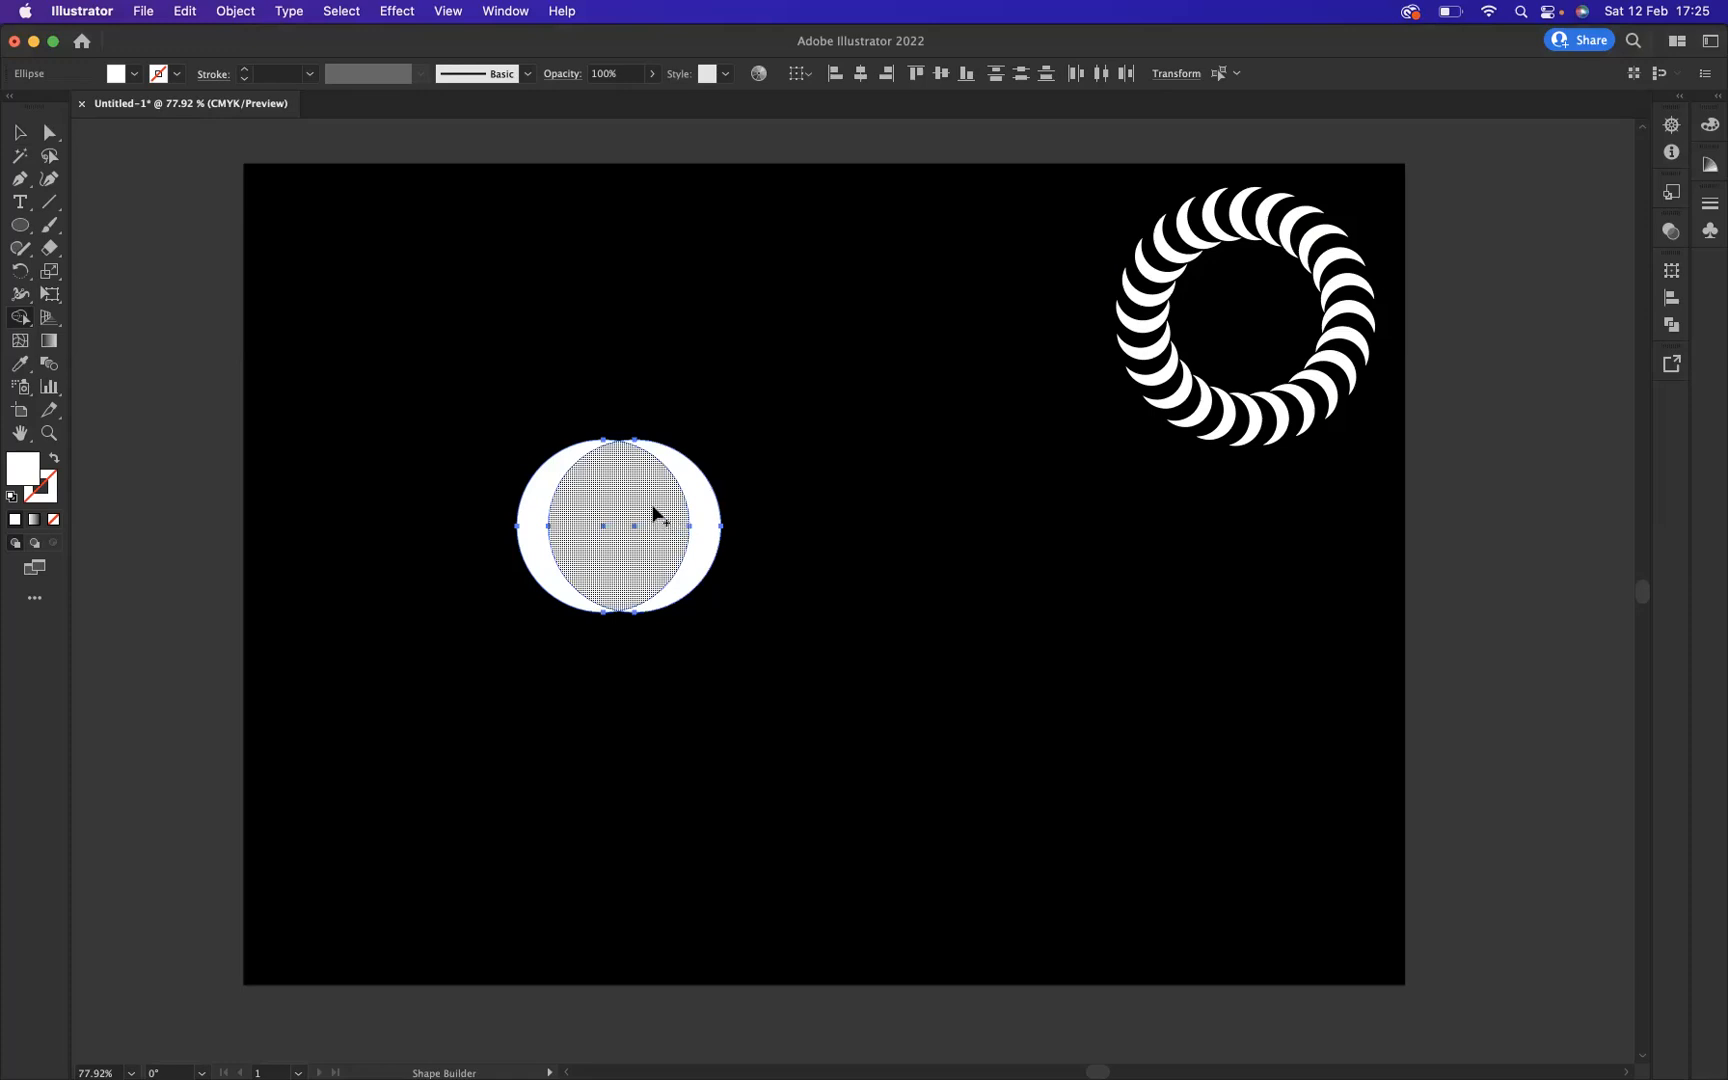
pyautogui.moveTo(666, 516)
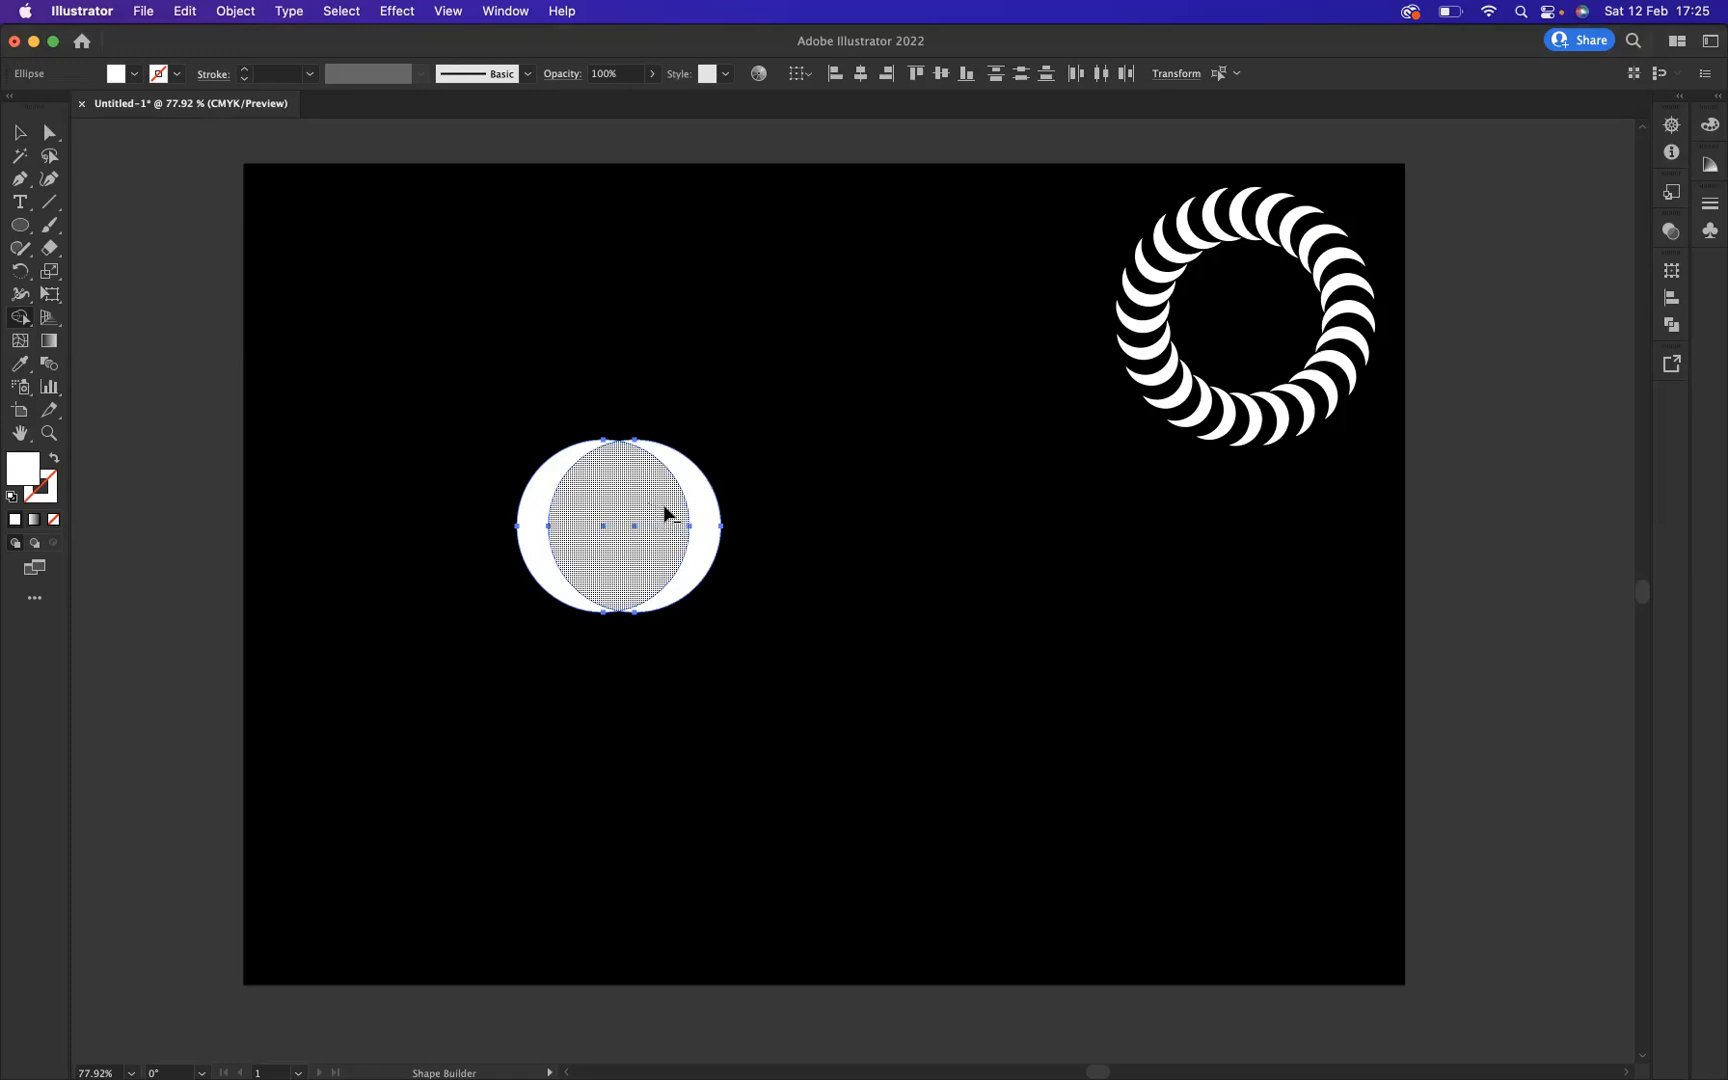
# Remove the overlapping region with Shape Builder, leaving one white crescent
pyautogui.click(661, 518)
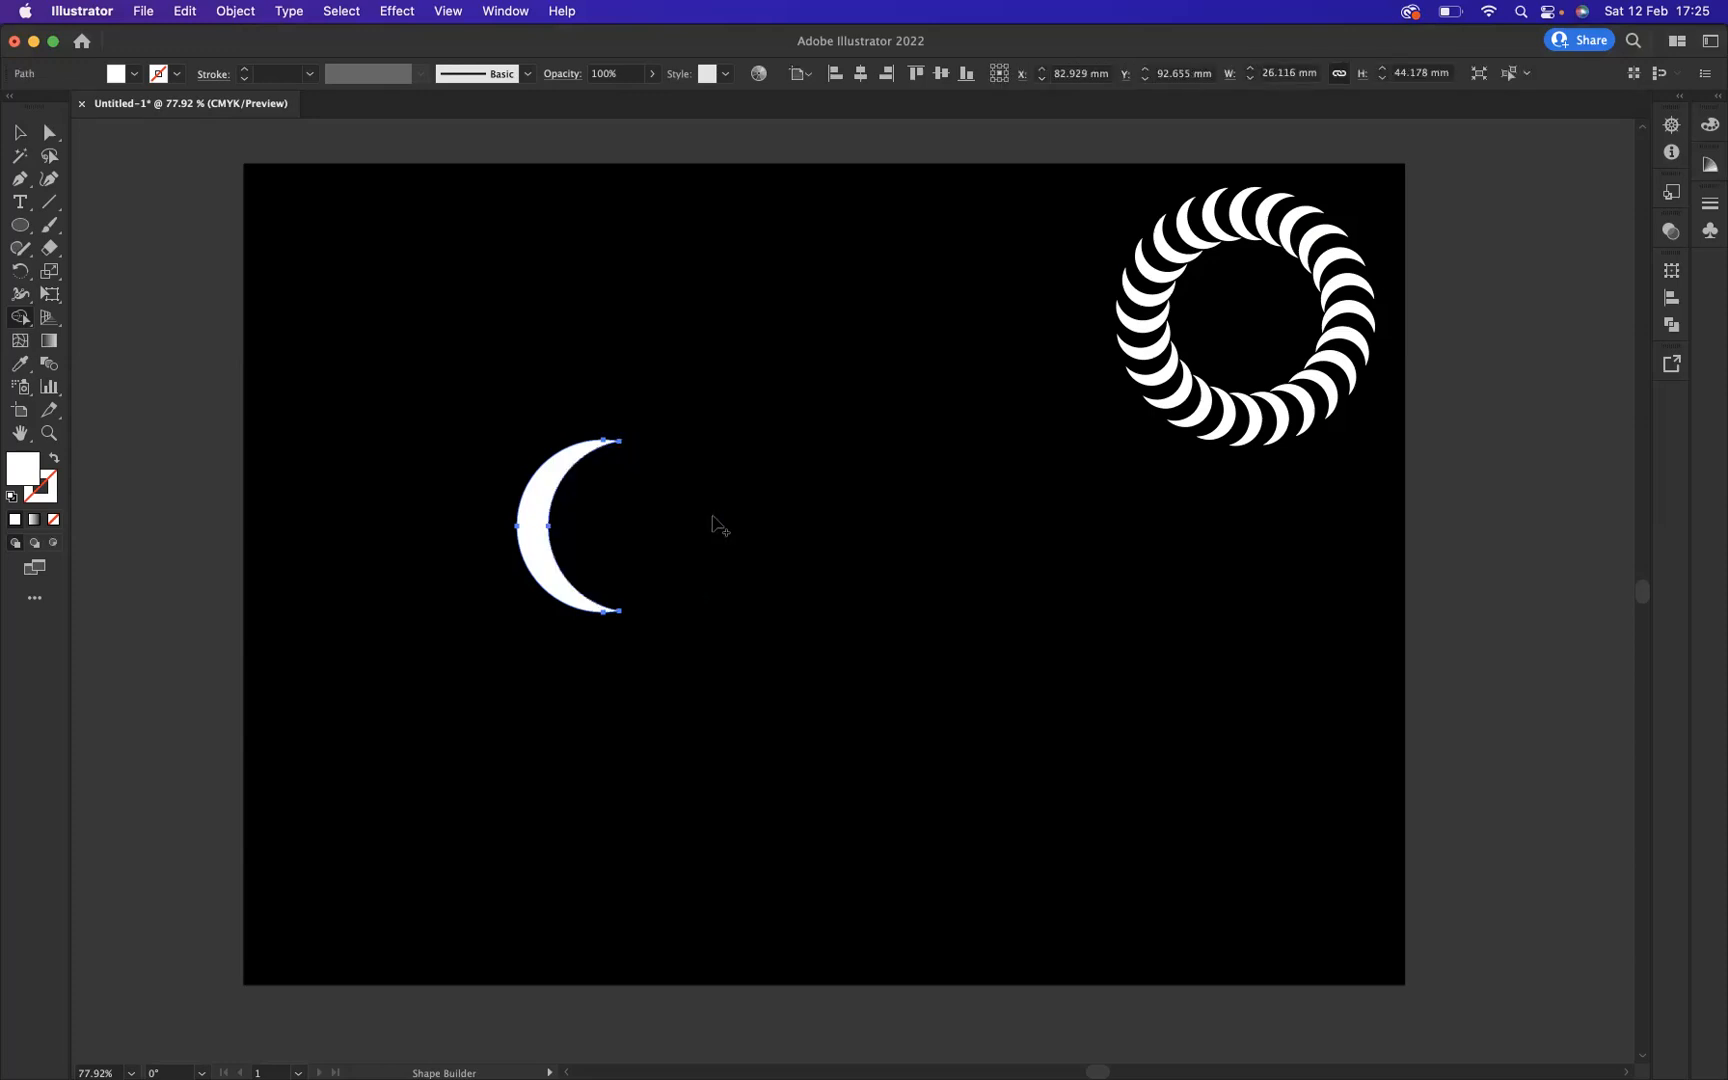
pyautogui.moveTo(702, 505)
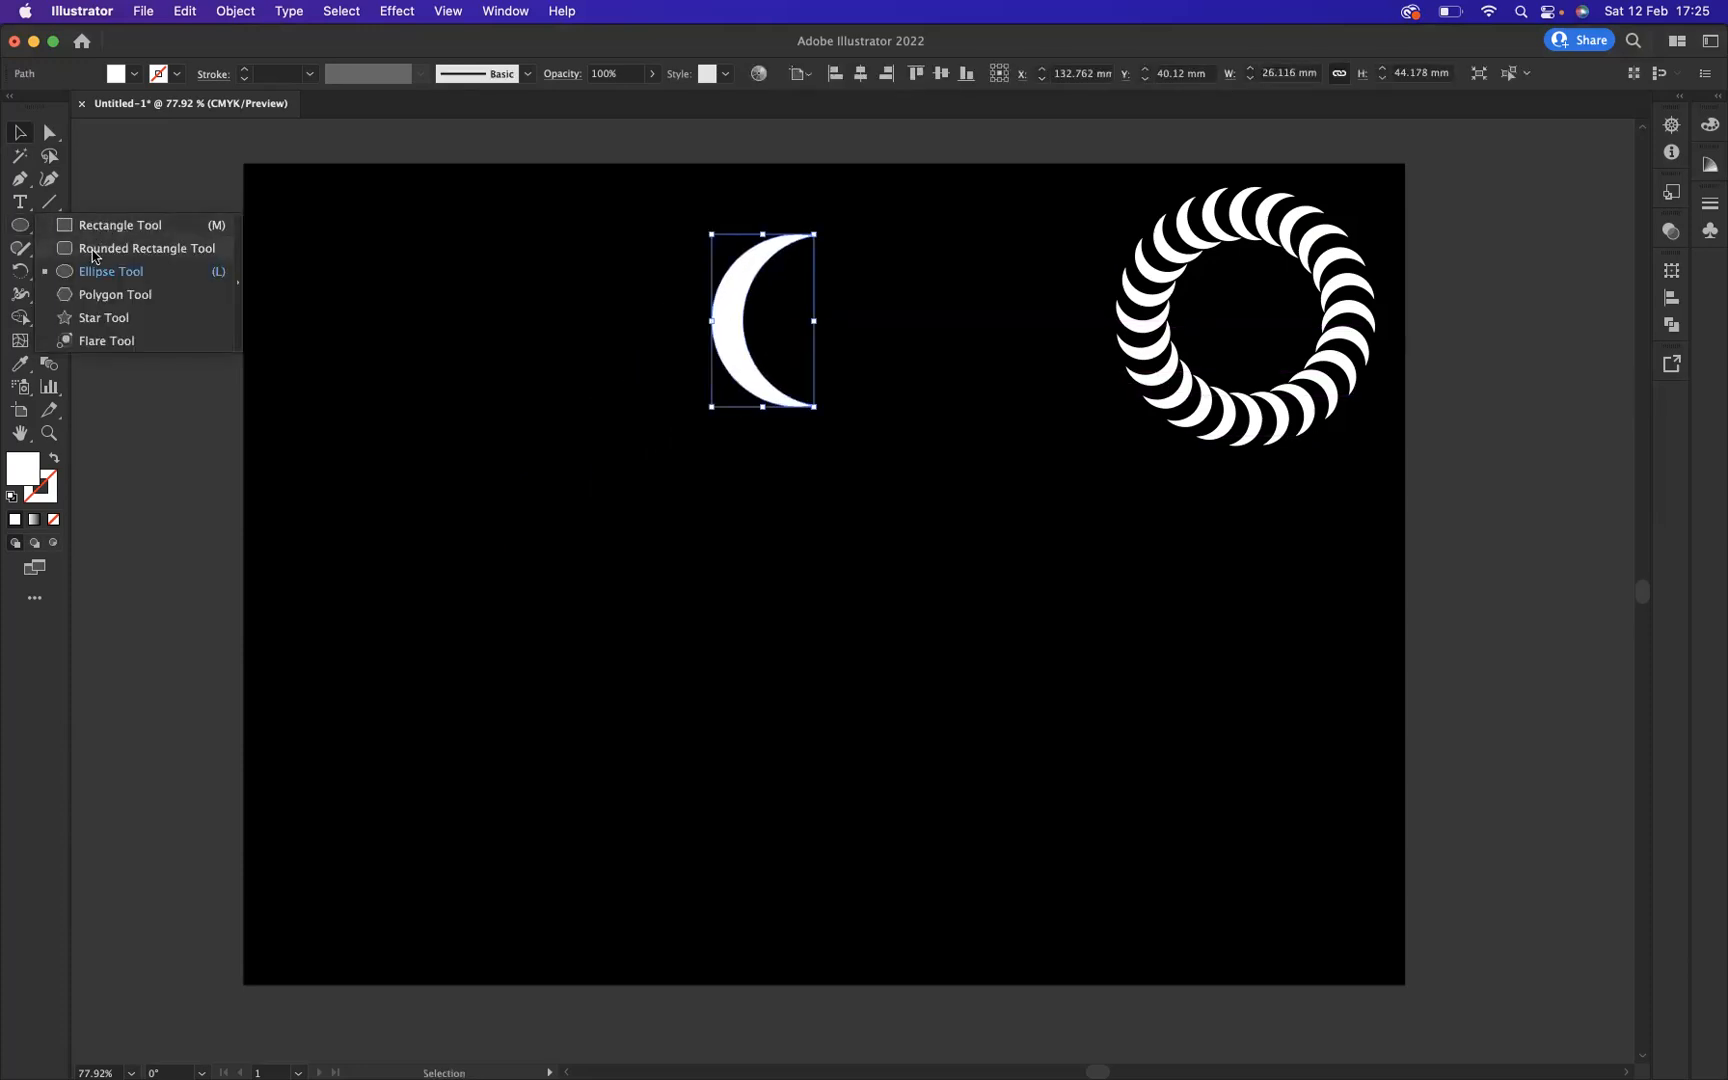
# Draw a small white dot below the crescent and shrink the crescent slightly
pyautogui.click(110, 271)
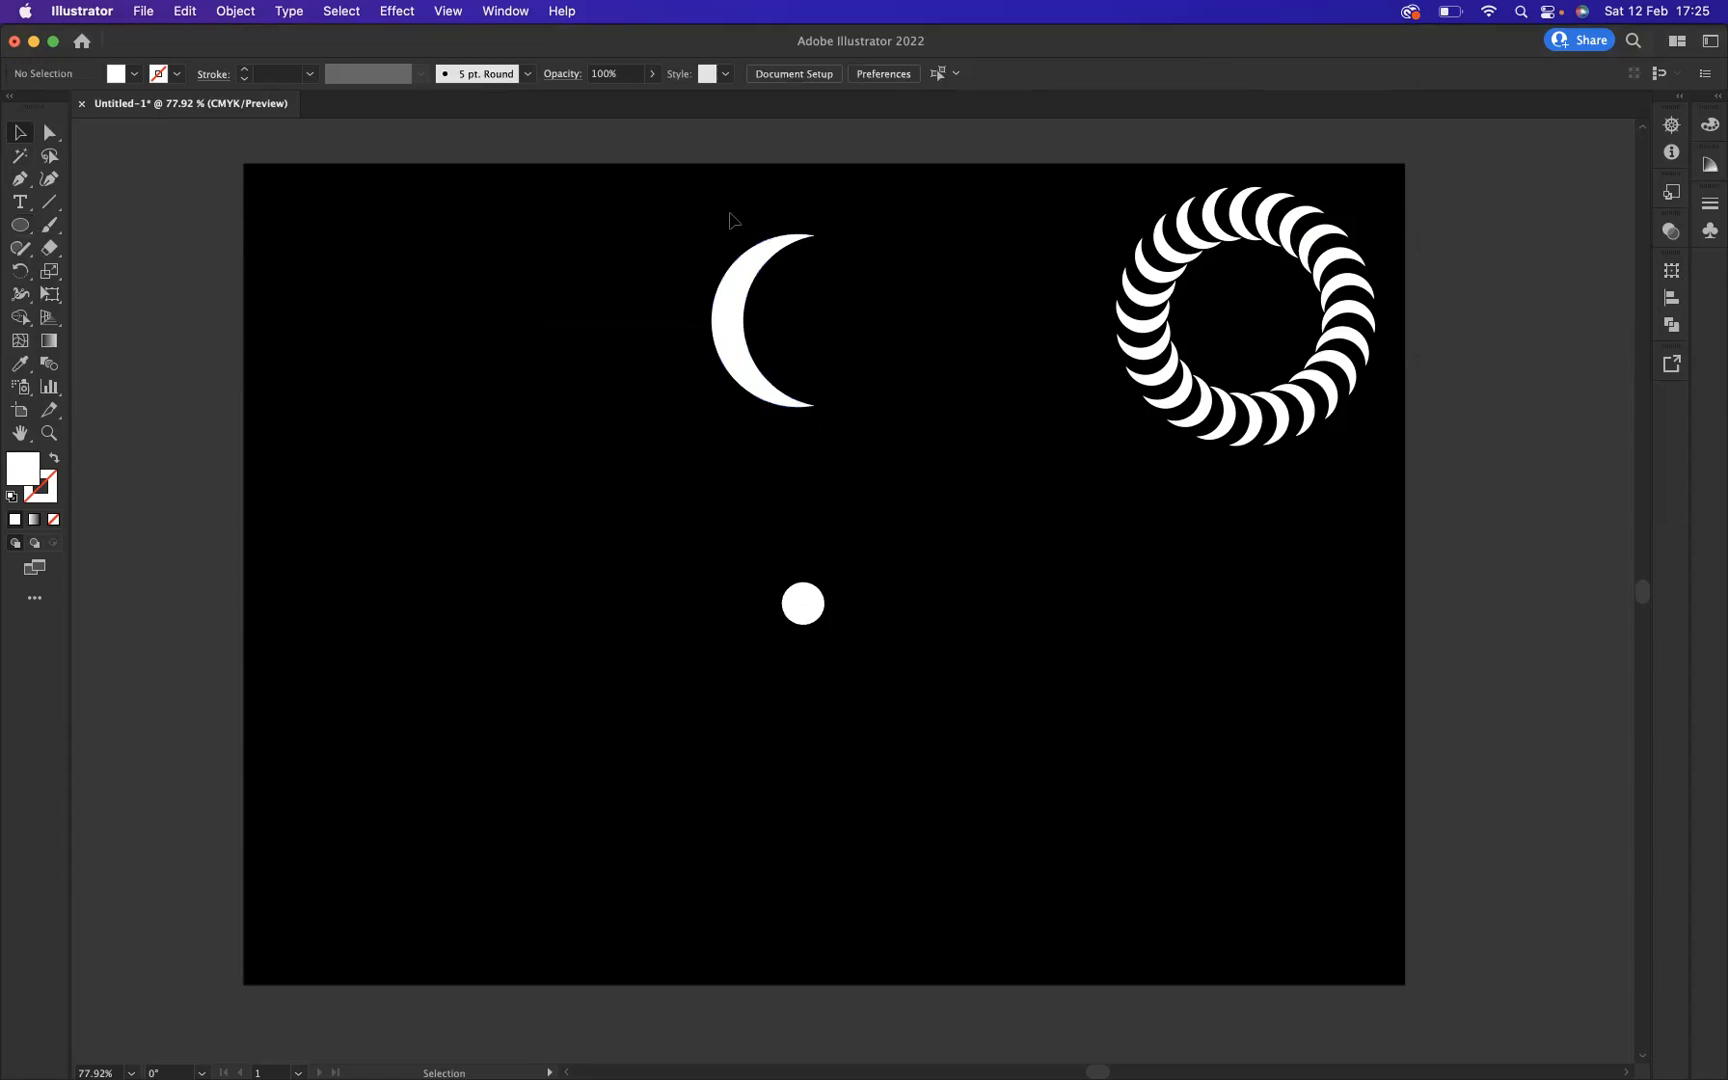
pyautogui.click(764, 320)
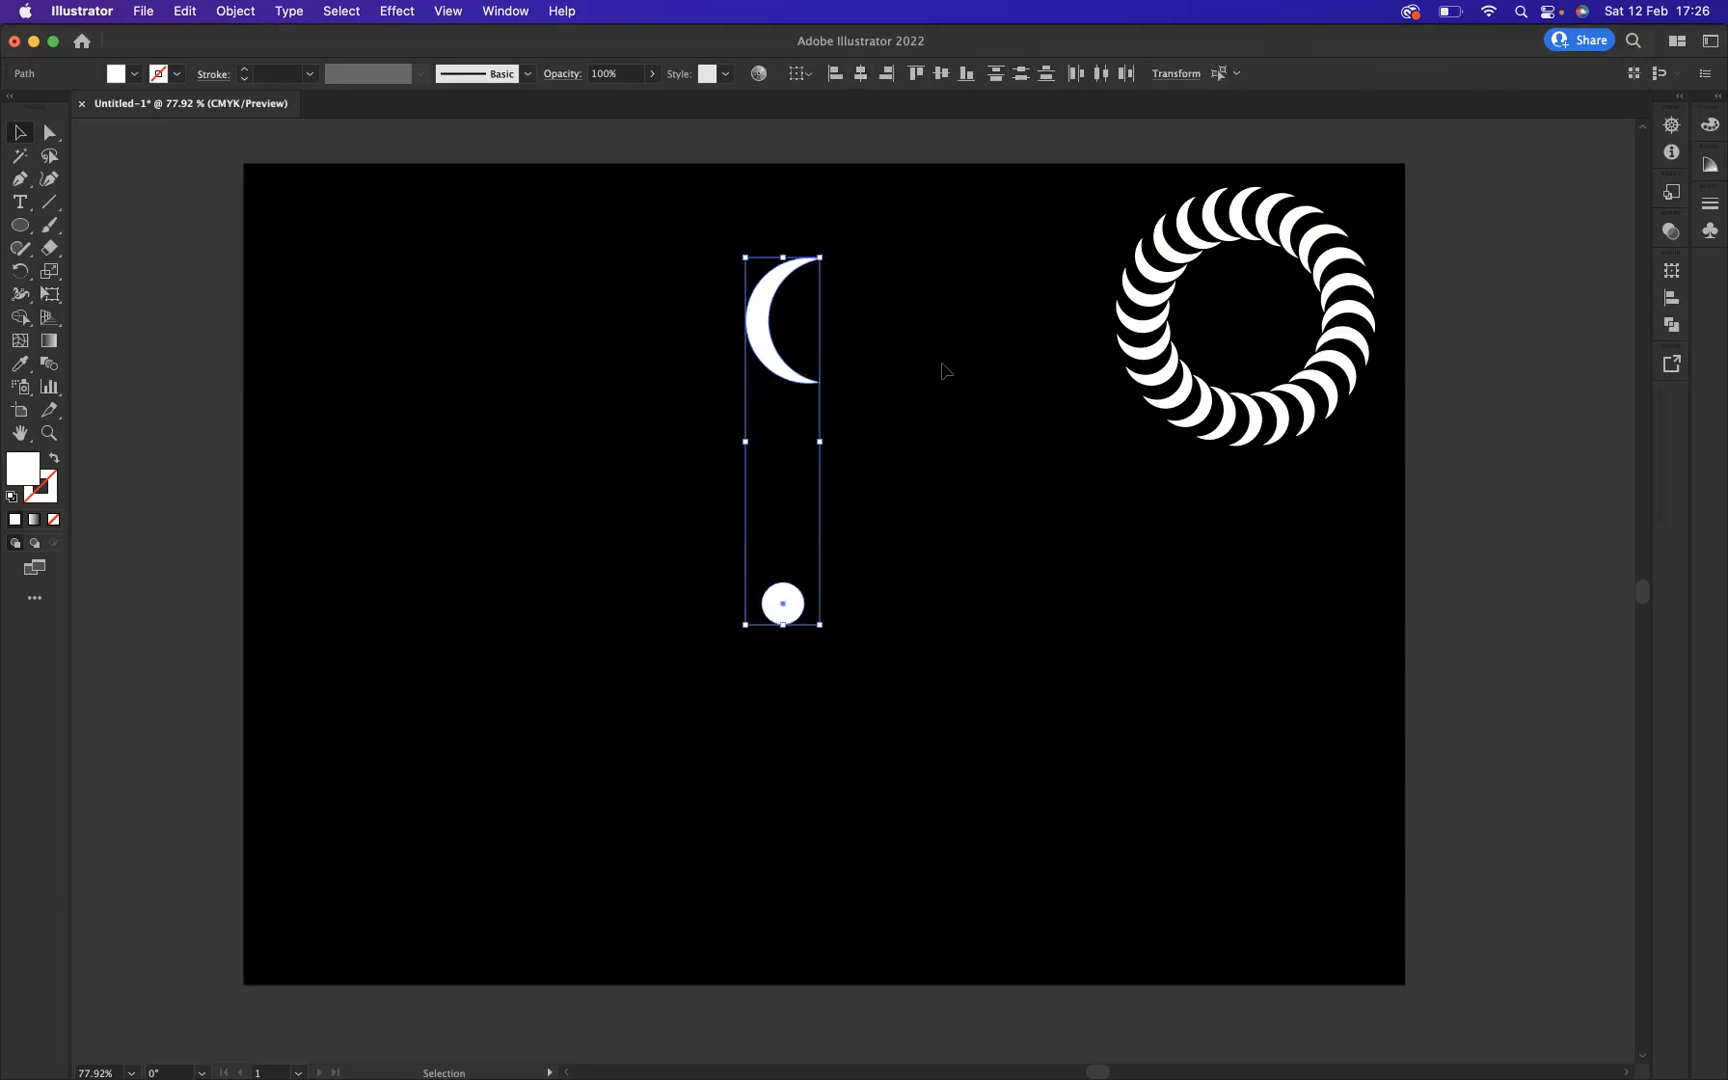
pyautogui.click(781, 603)
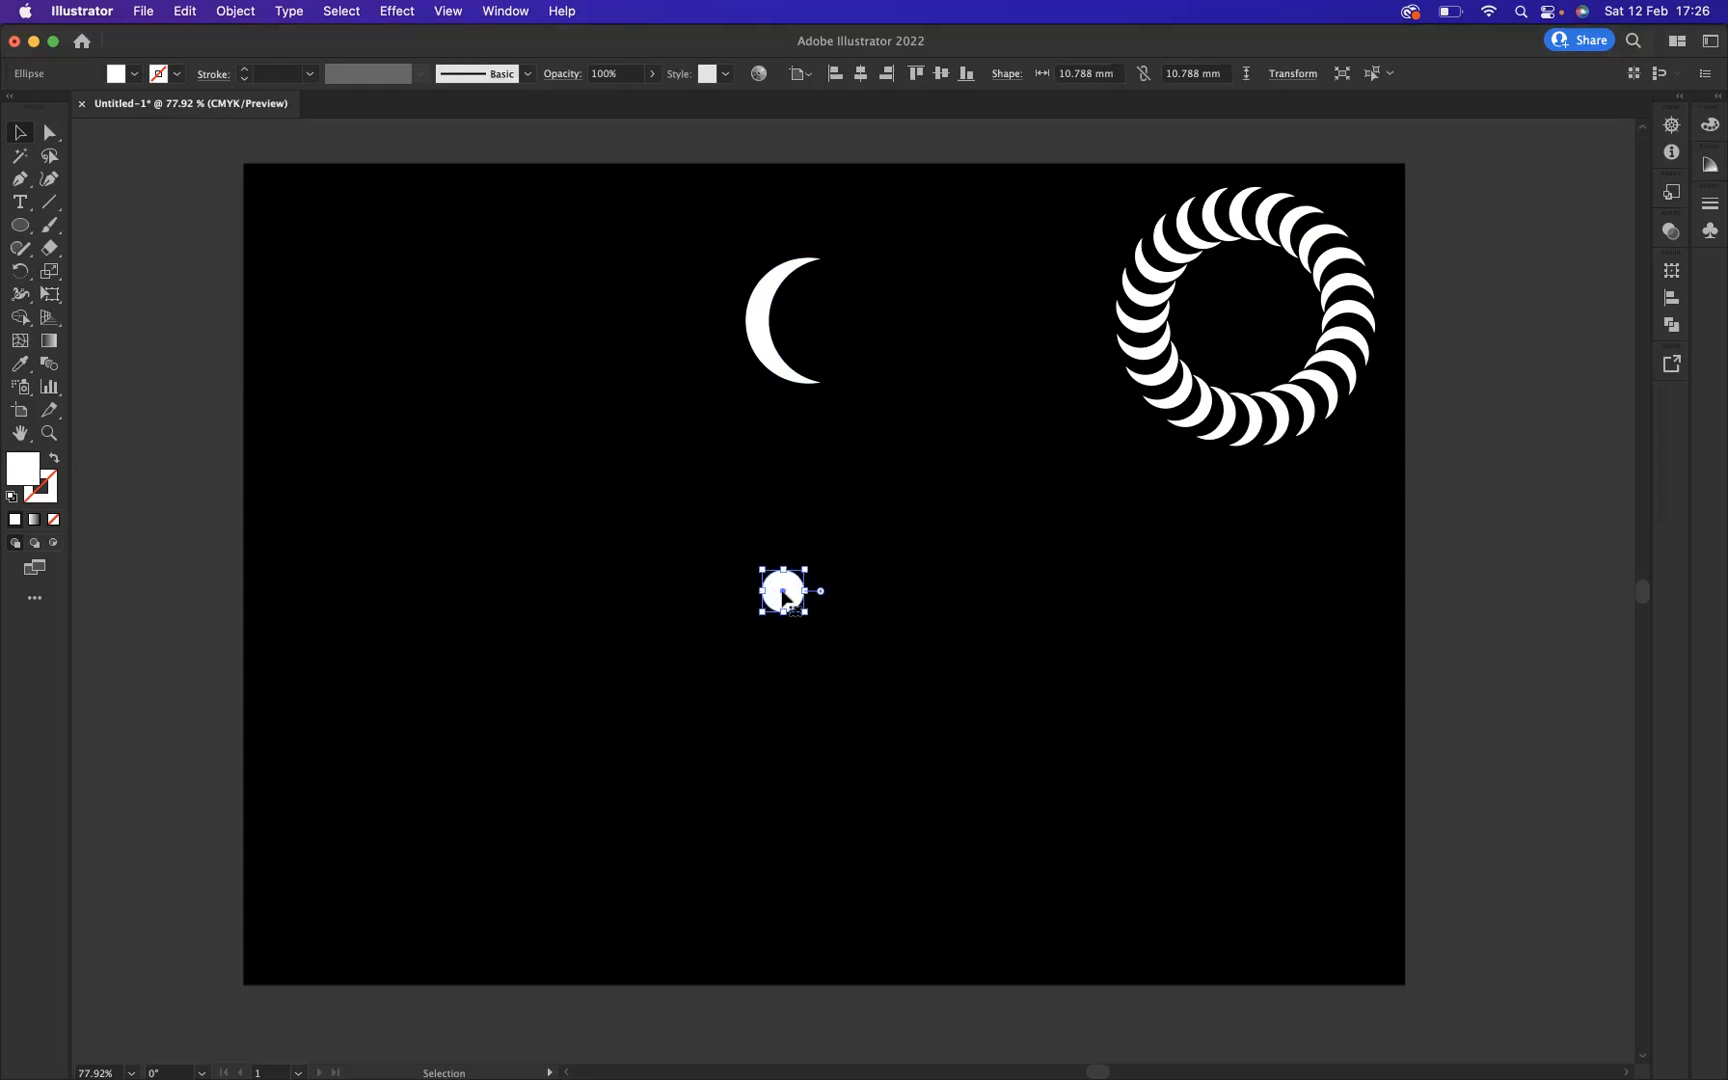
pyautogui.moveTo(802, 420)
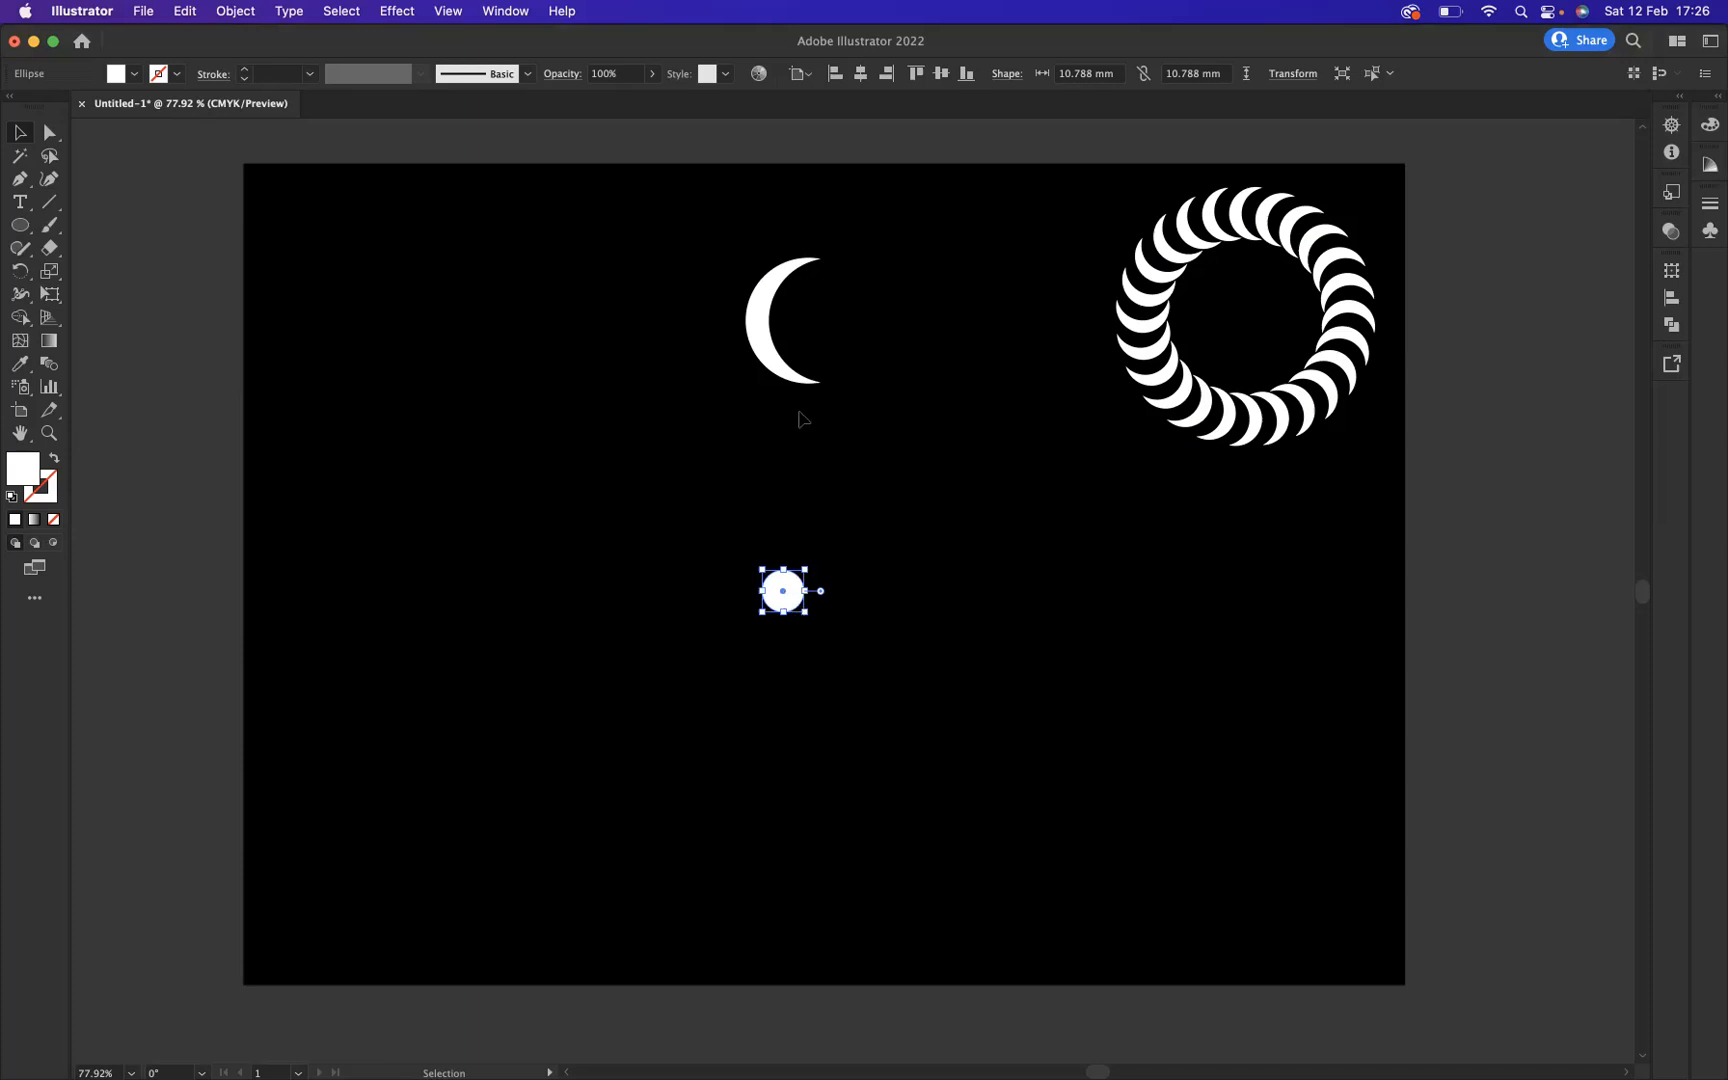
pyautogui.moveTo(777, 278)
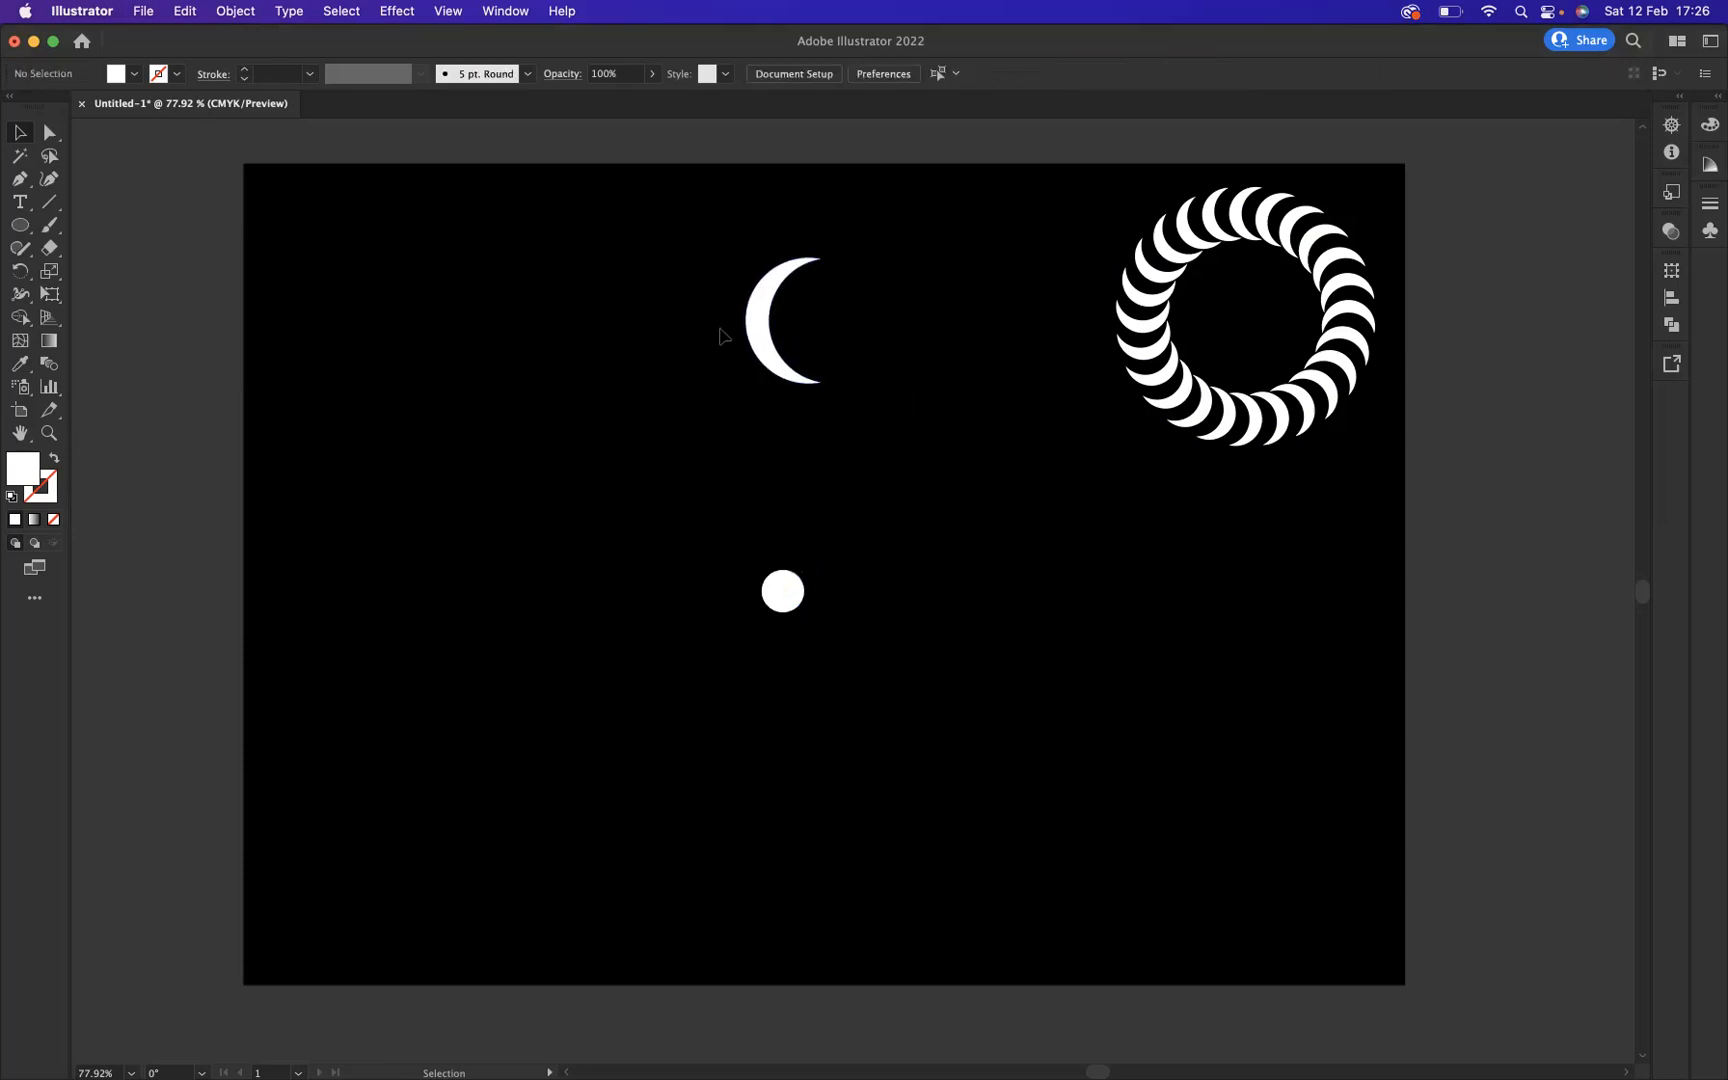
pyautogui.moveTo(679, 213)
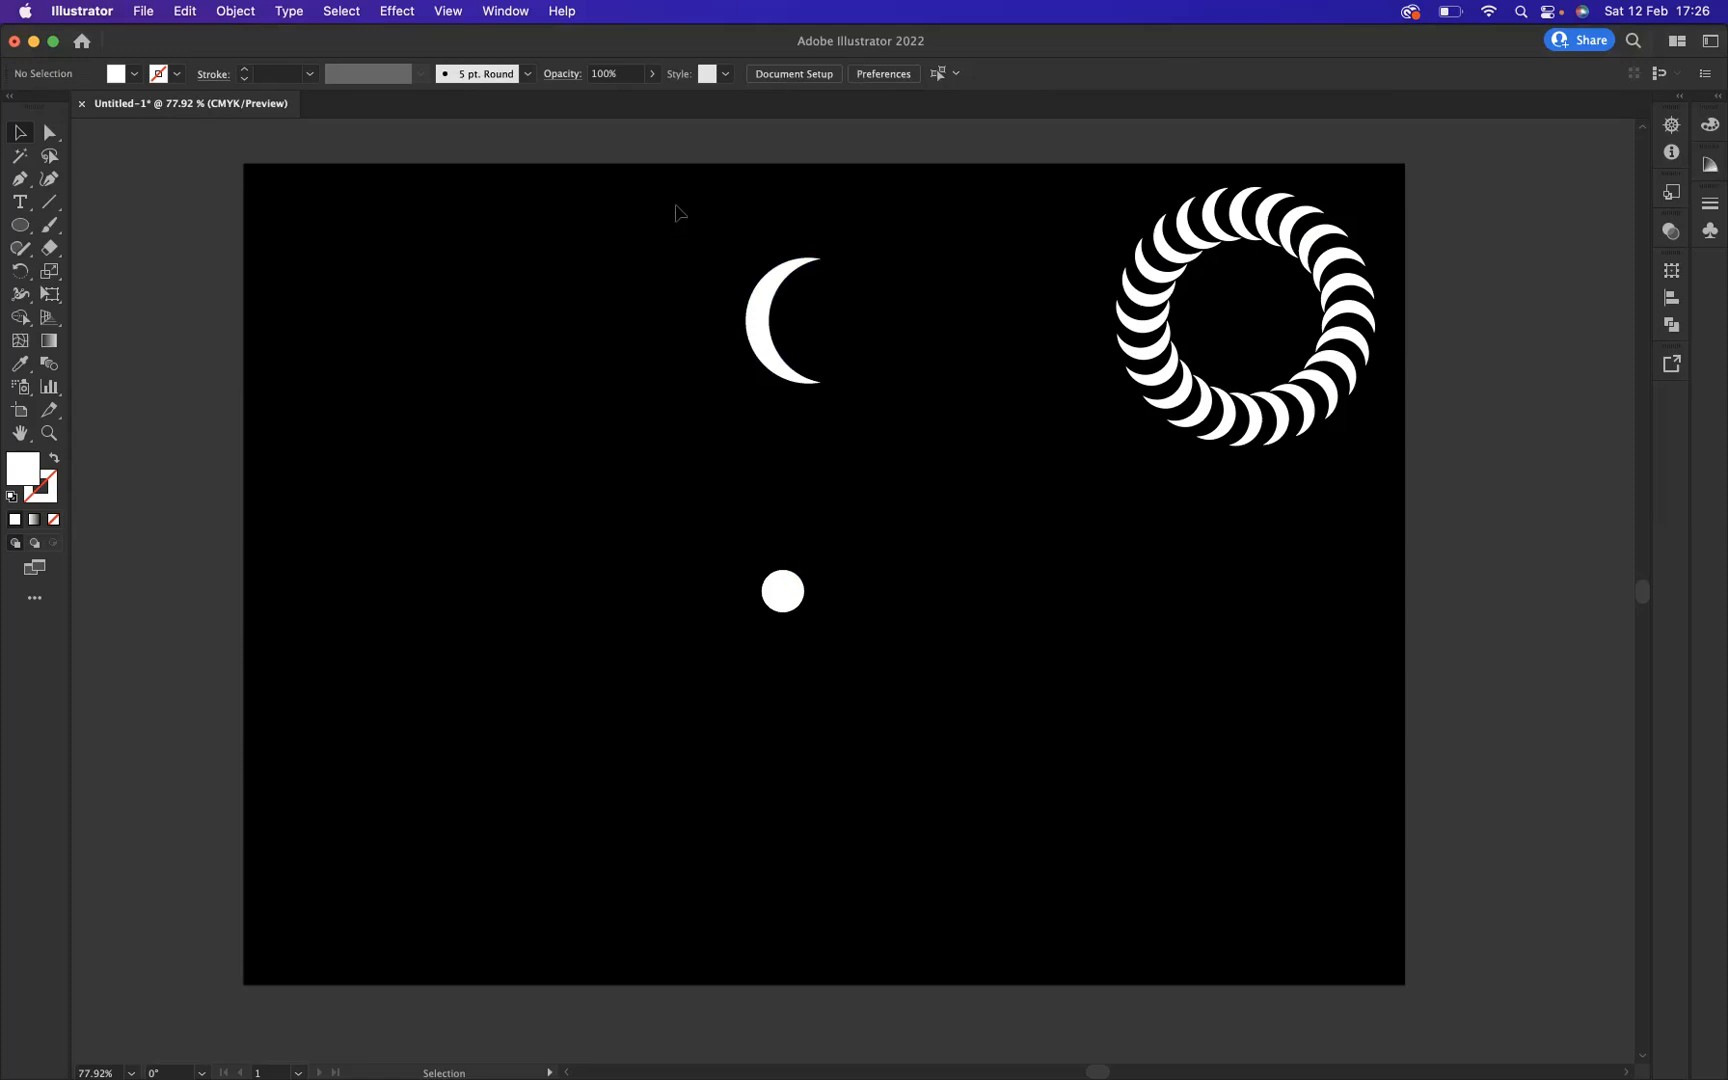
pyautogui.click(782, 320)
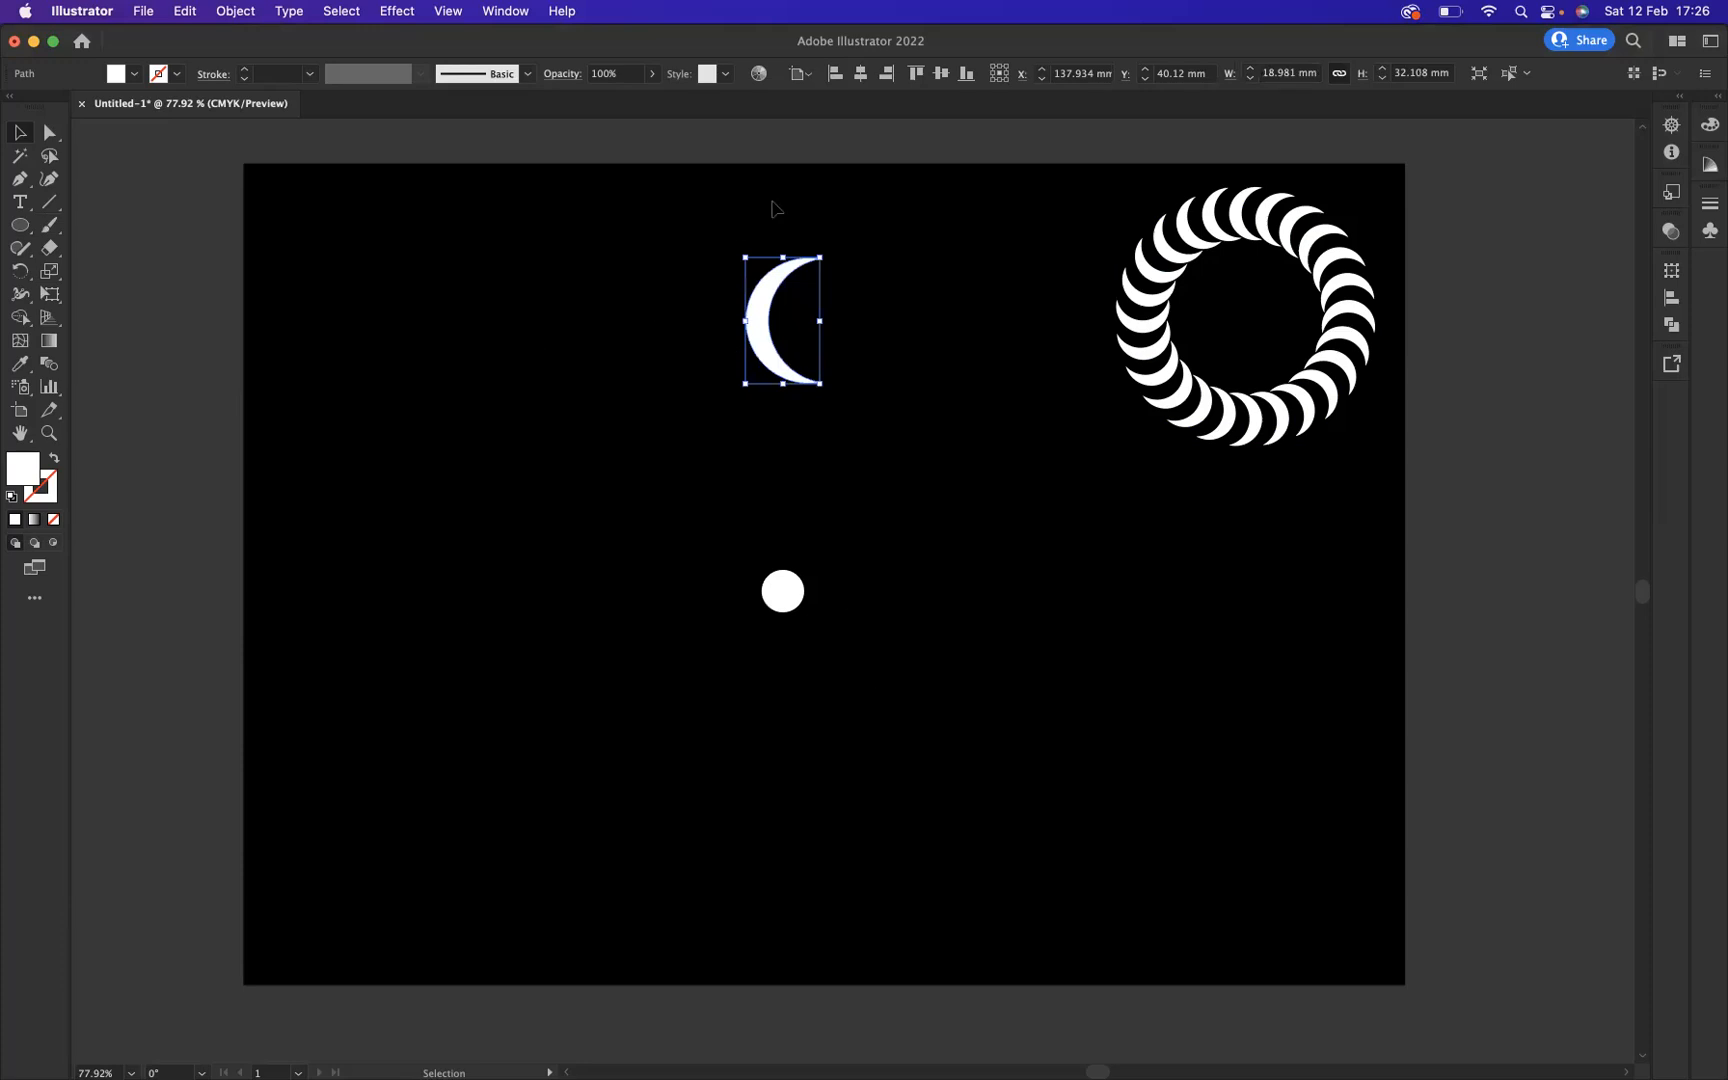
pyautogui.moveTo(692, 316)
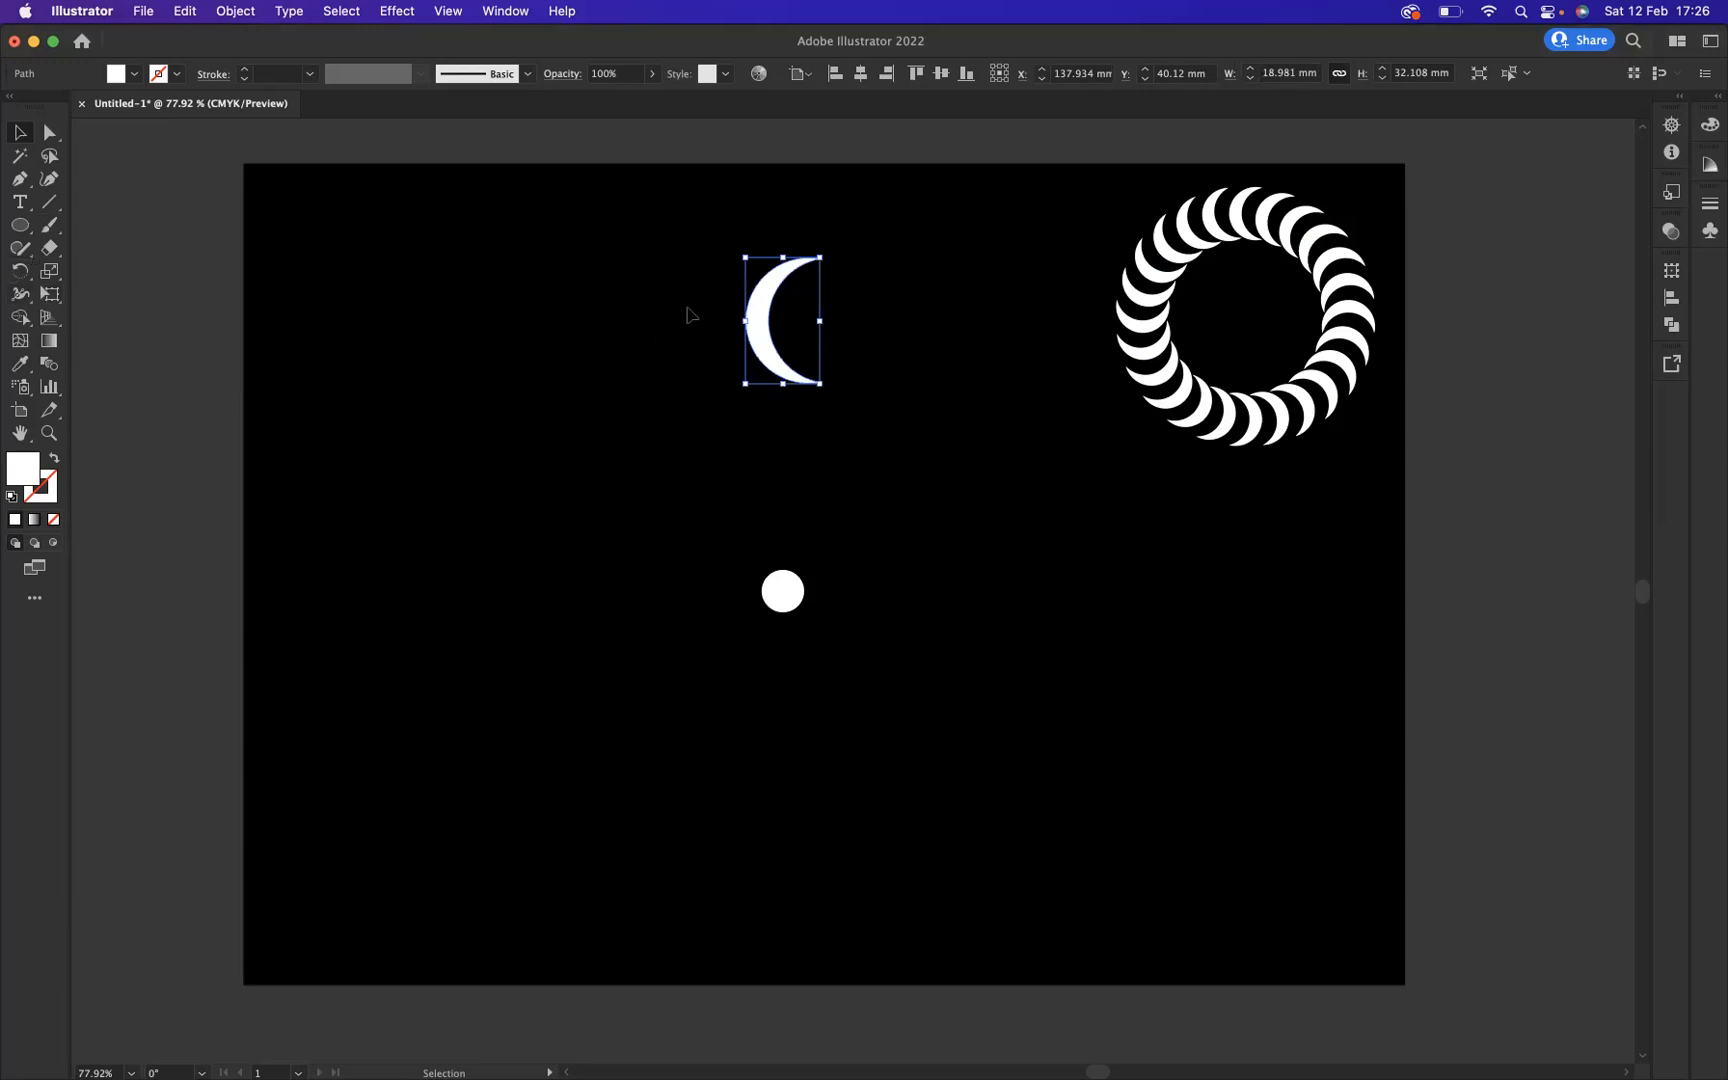
pyautogui.moveTo(20, 273)
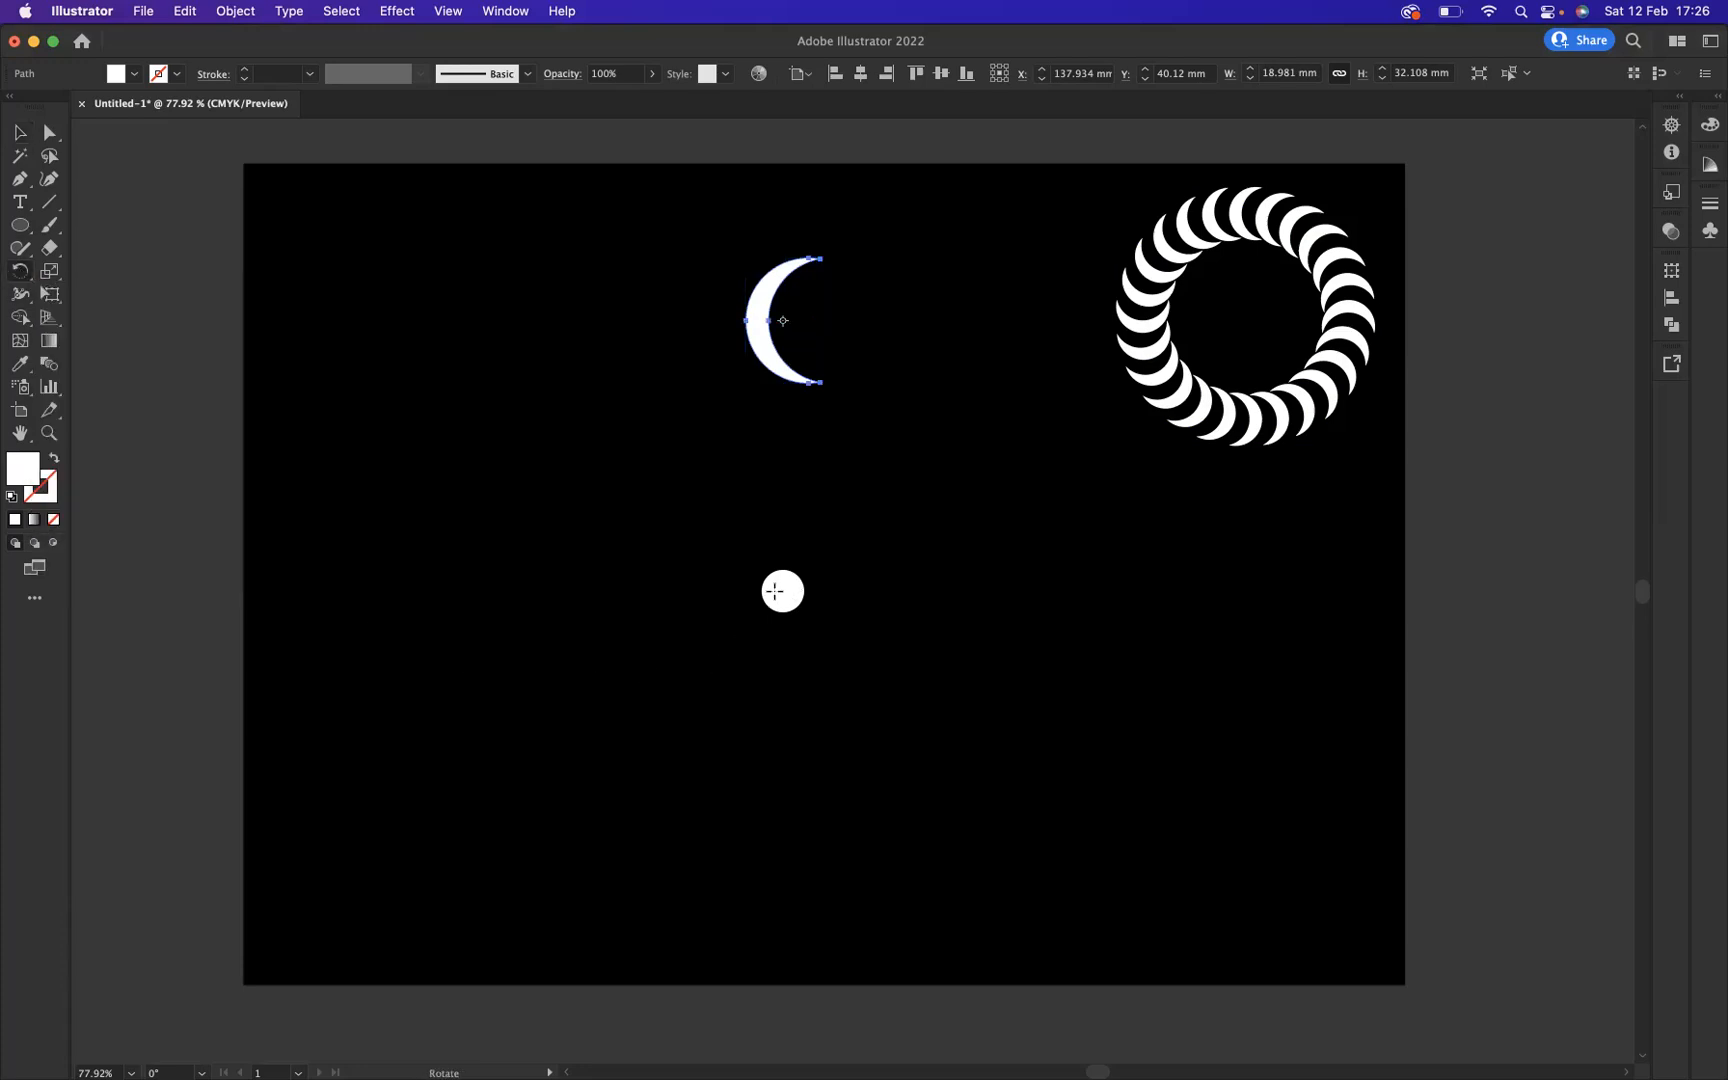
pyautogui.moveTo(782, 592)
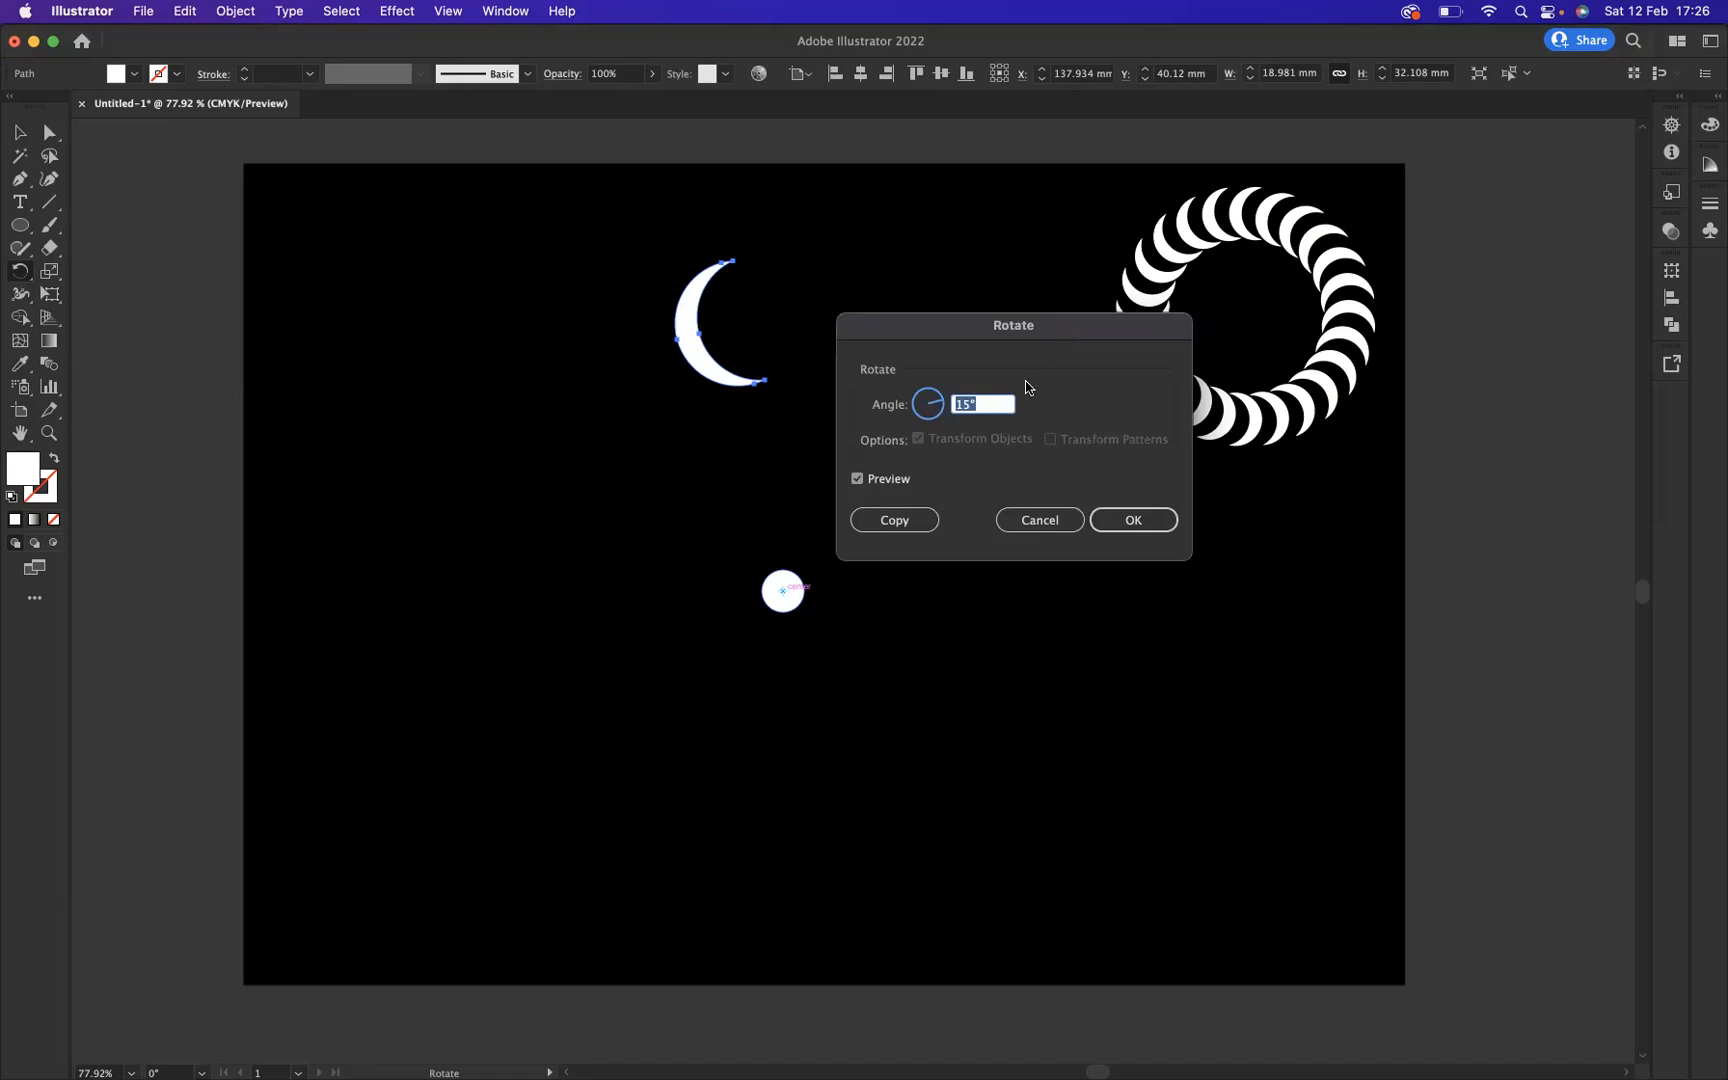
# Enter a 15° angle and rotate a copy of the crescent around the dot
pyautogui.click(981, 404)
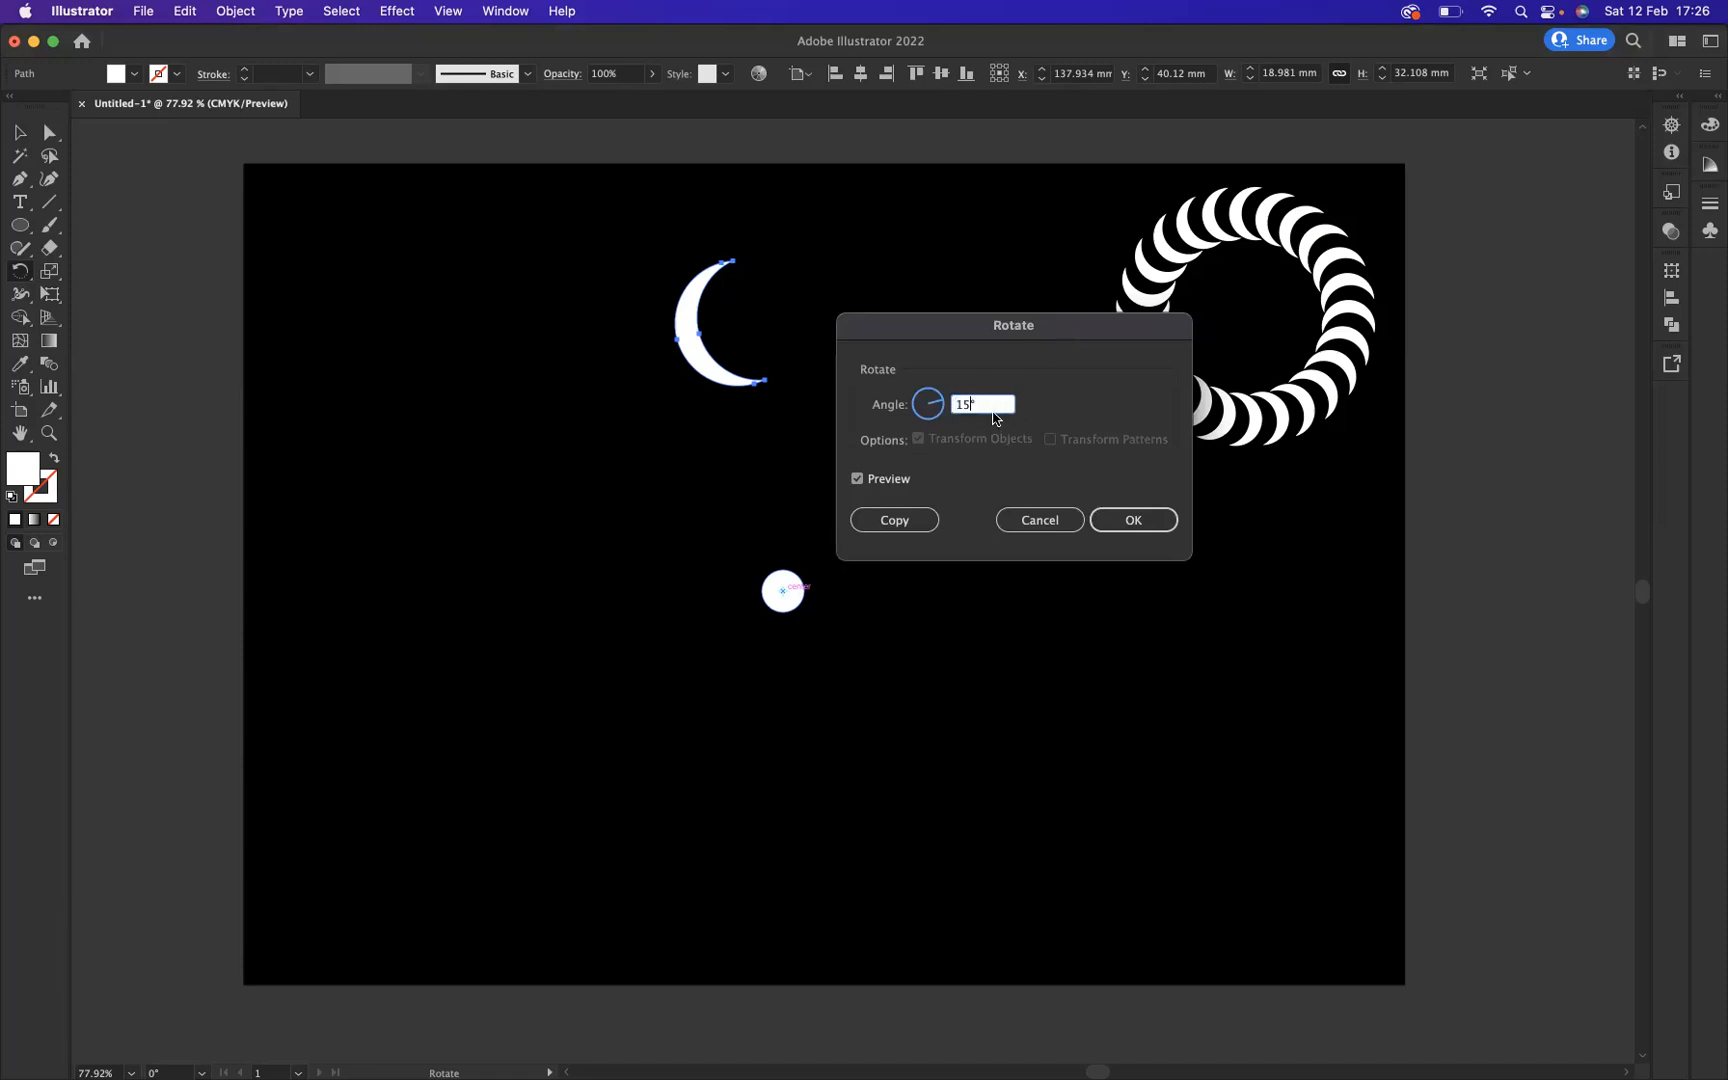
pyautogui.moveTo(1009, 431)
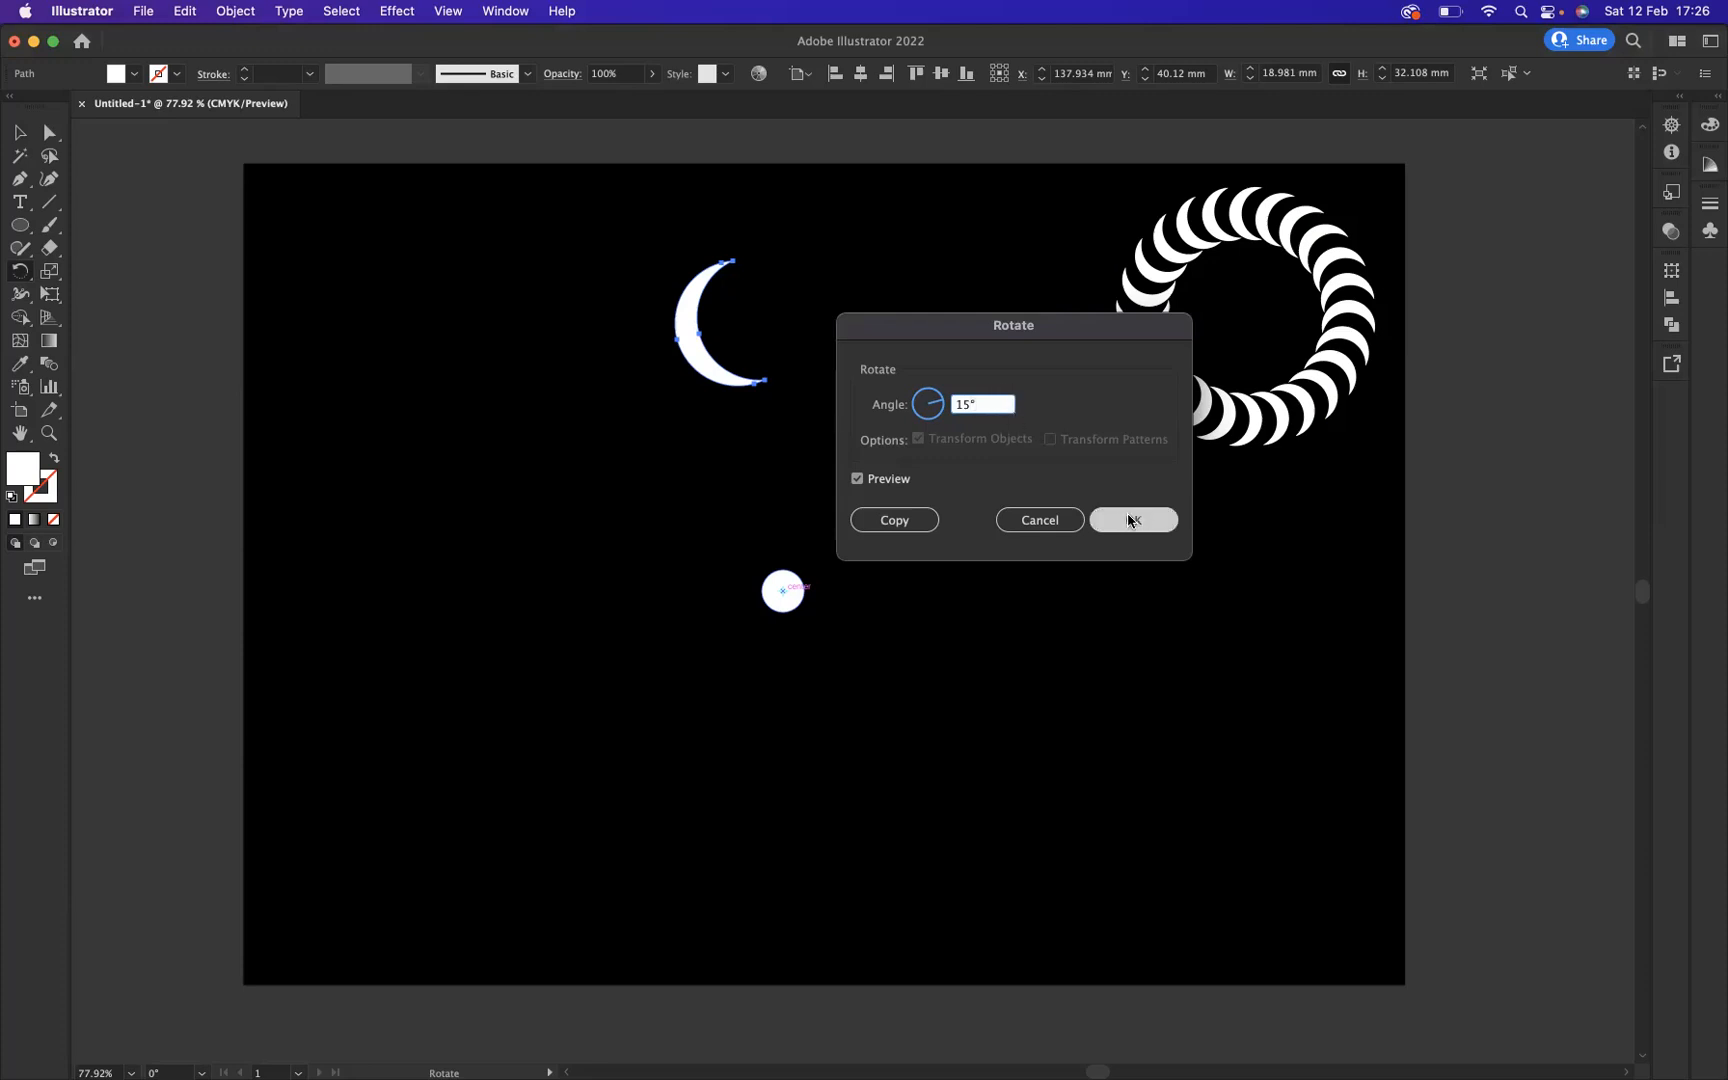
pyautogui.moveTo(893, 519)
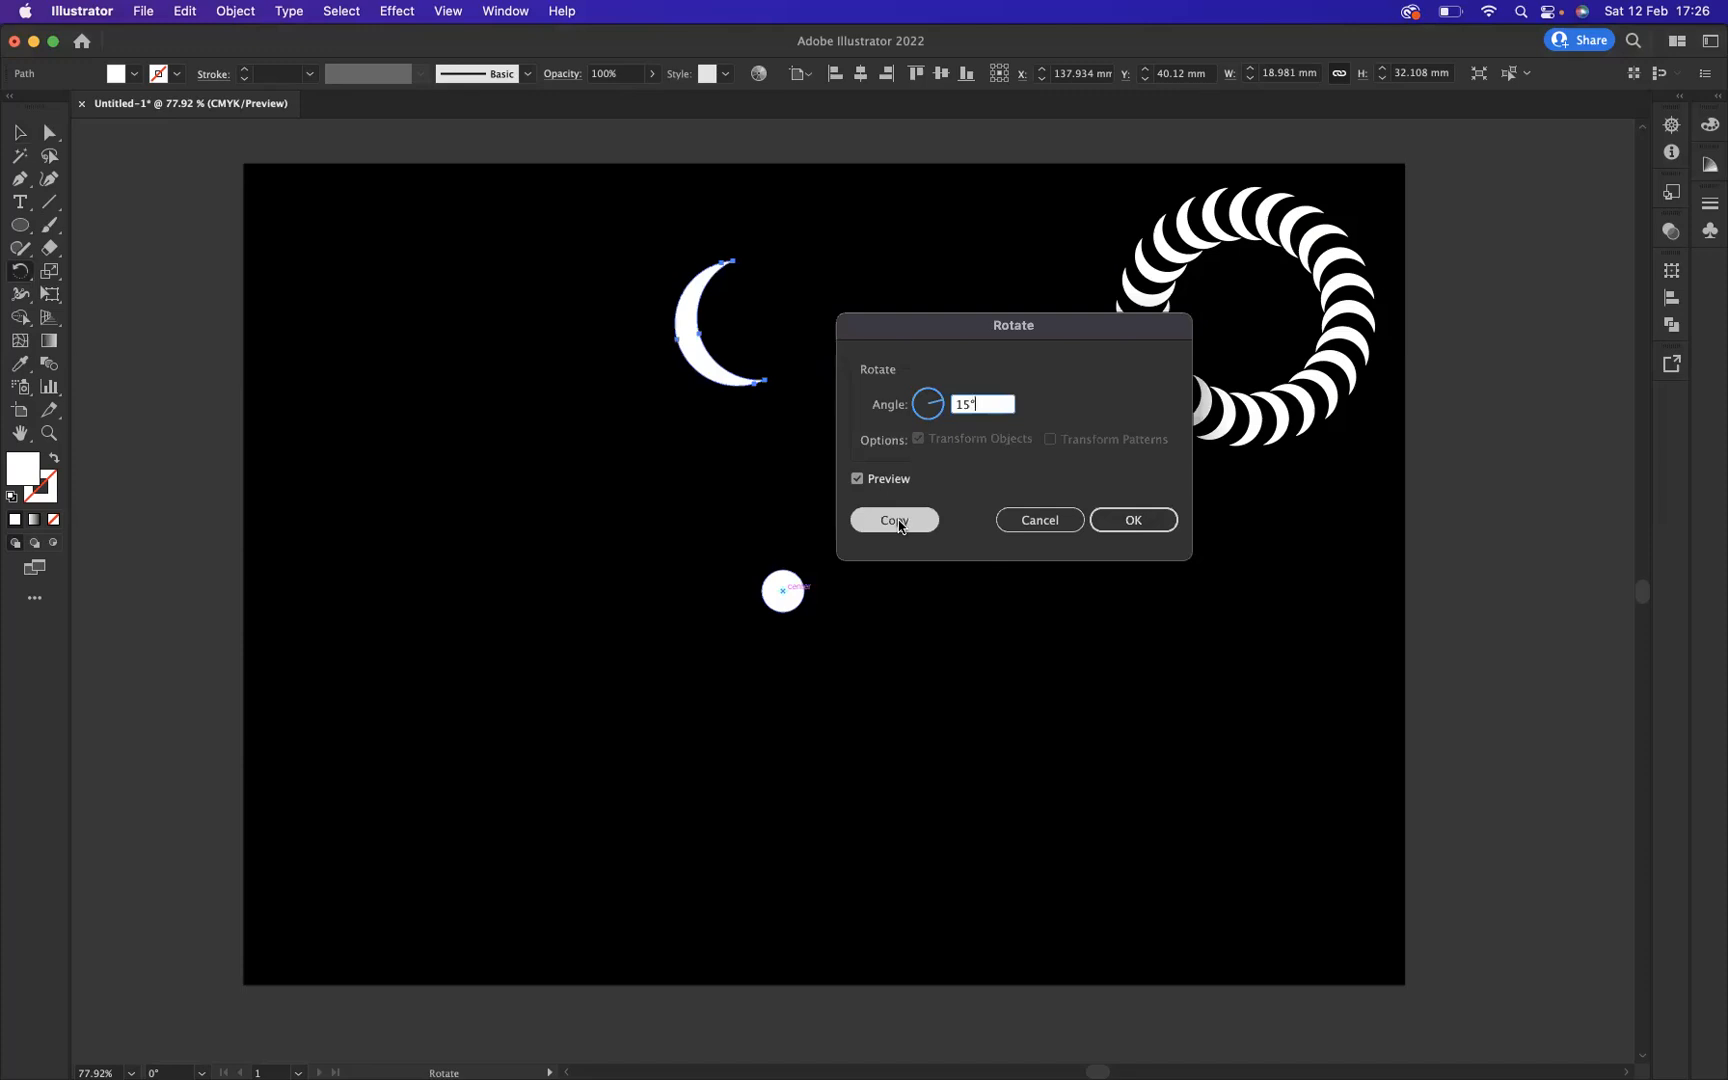
pyautogui.click(894, 519)
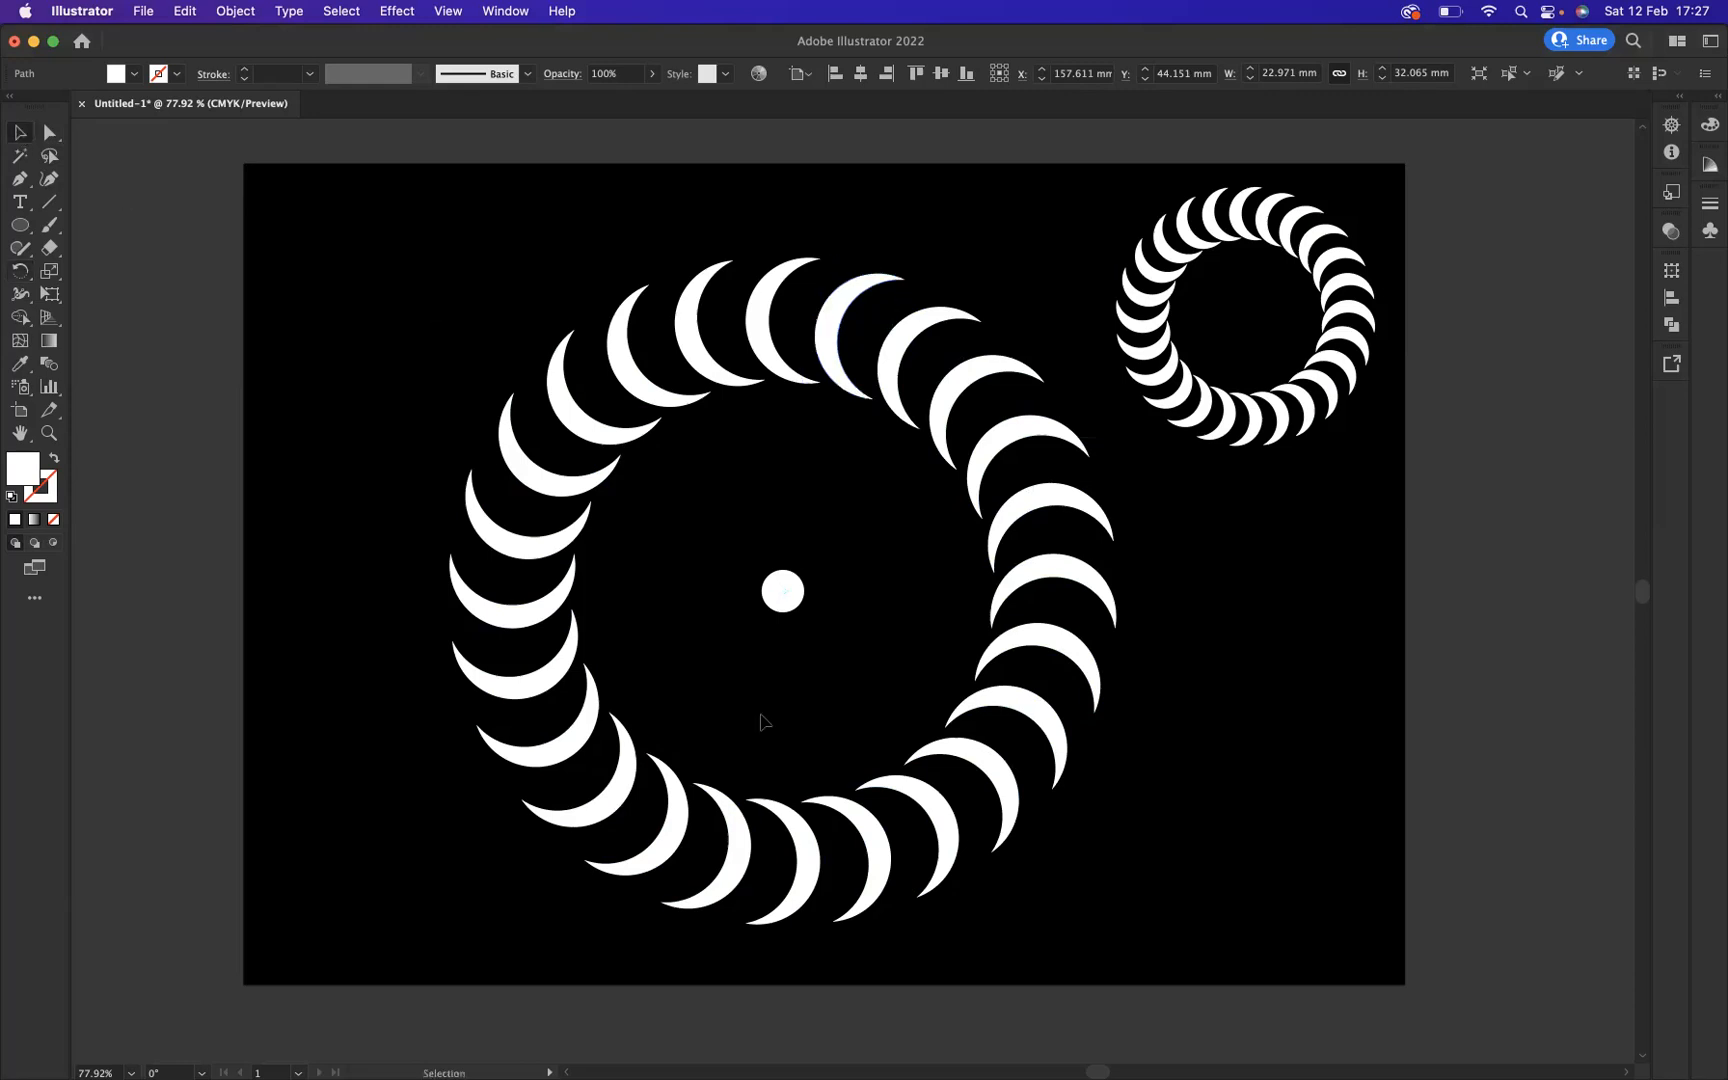
# Delete the centre dot and scale the large crescent ring down slightly
pyautogui.click(781, 590)
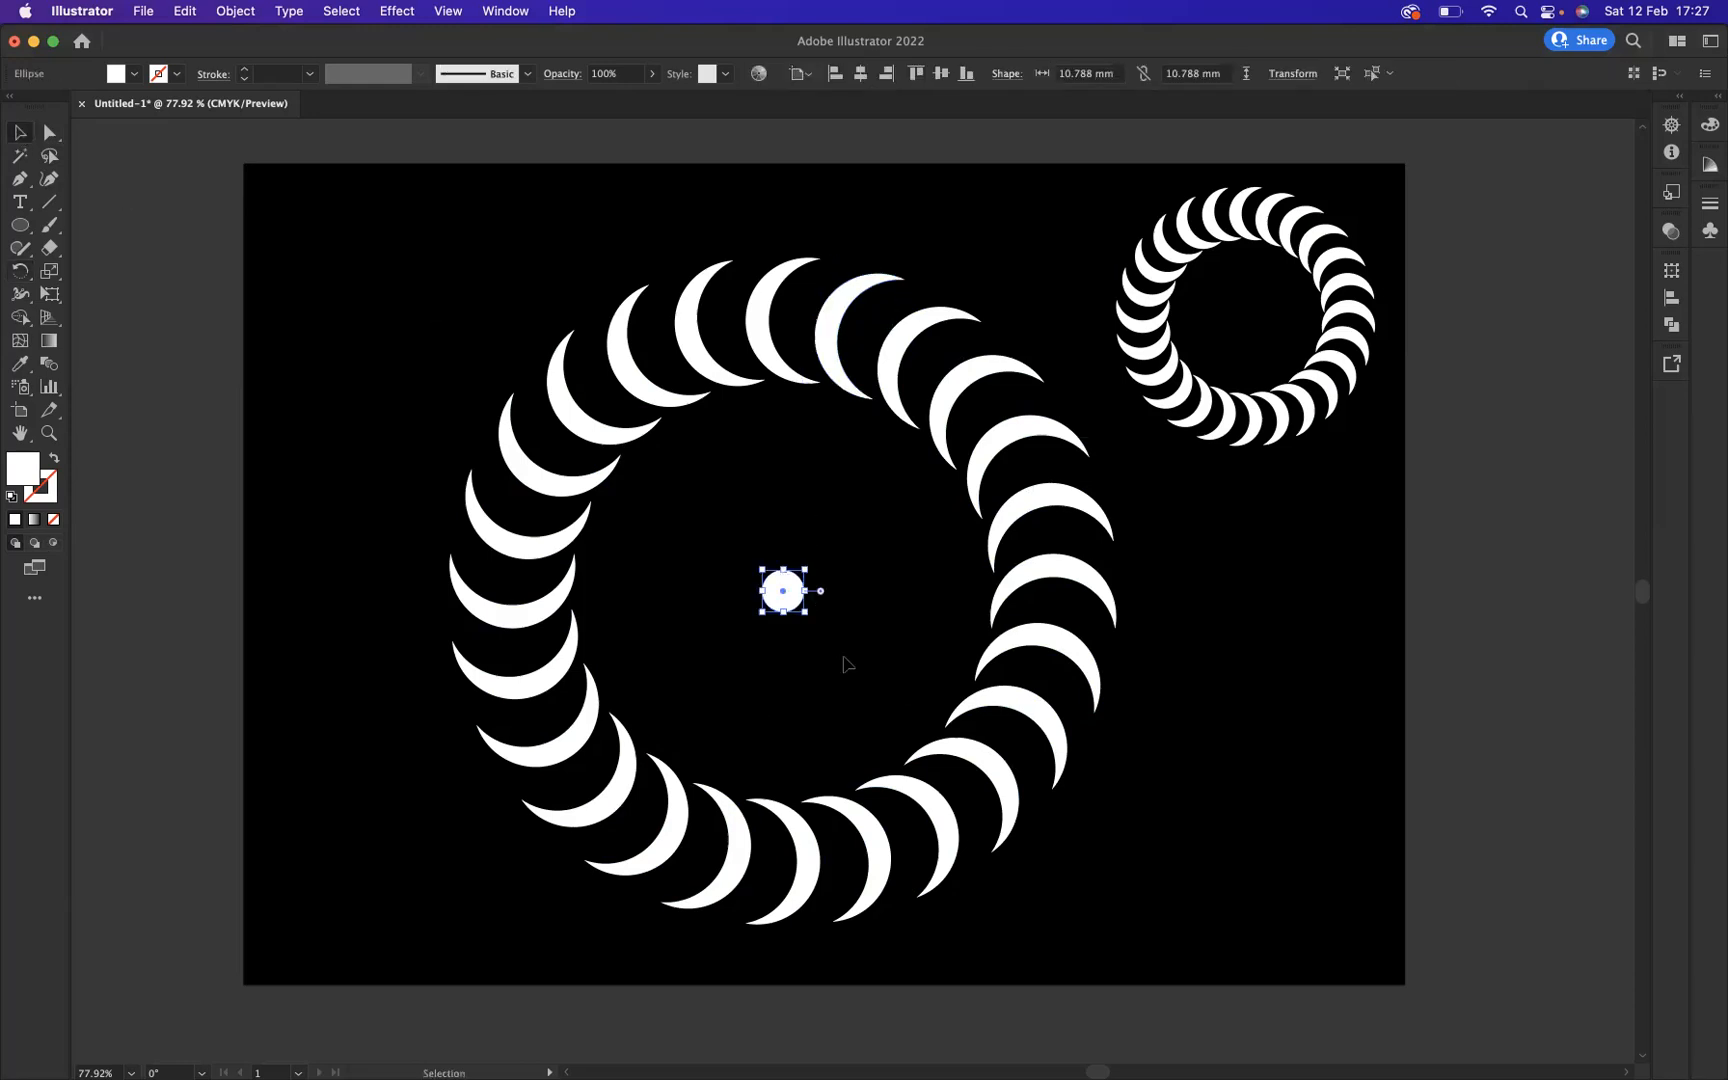
pyautogui.click(412, 289)
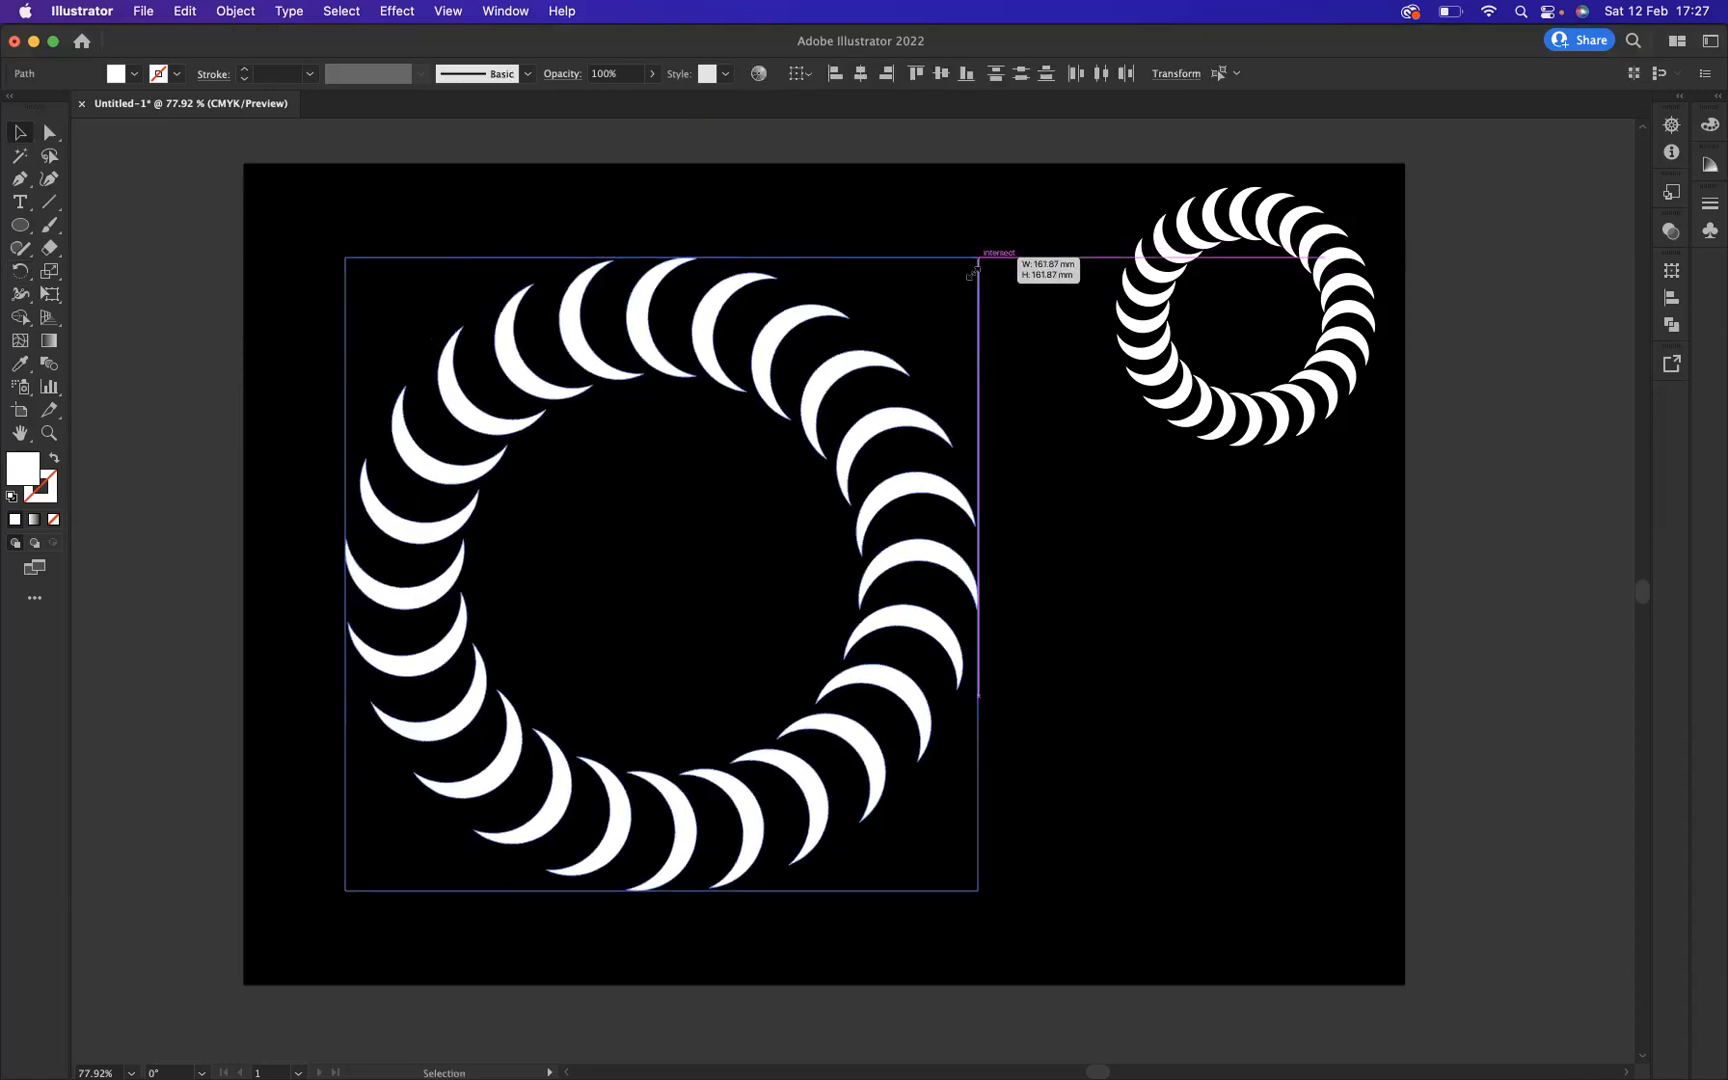
pyautogui.click(986, 705)
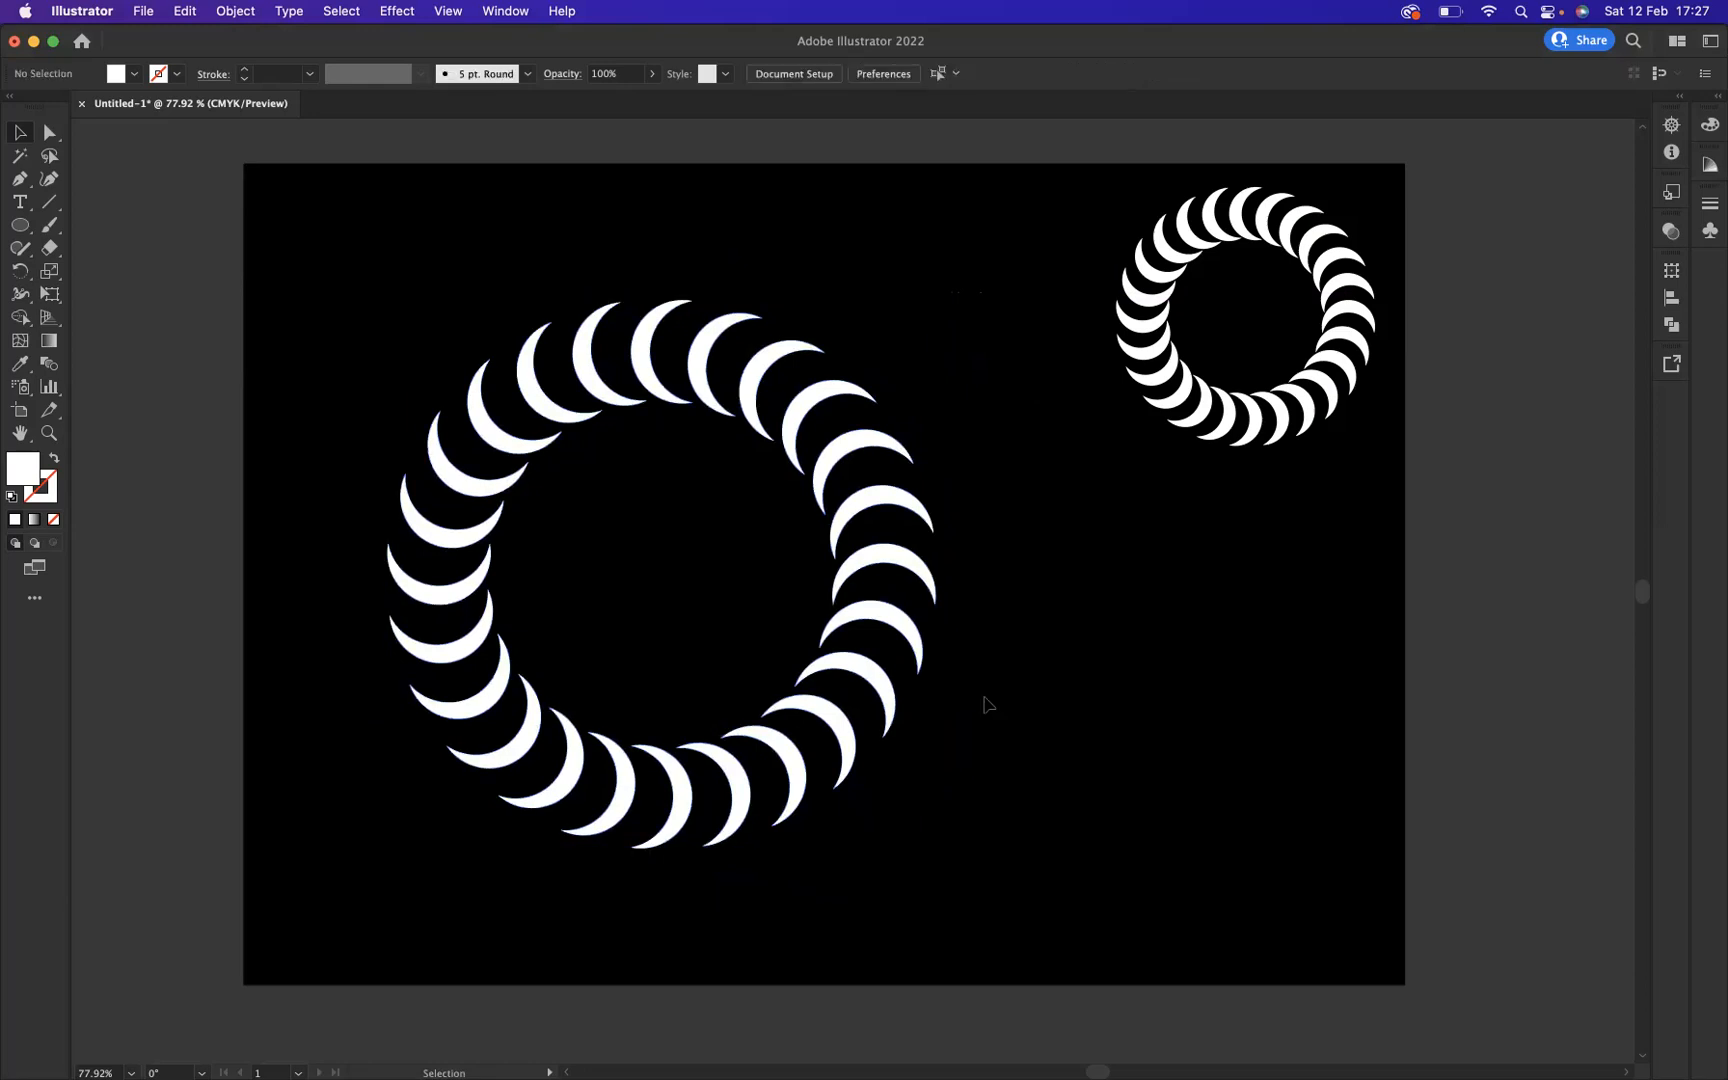